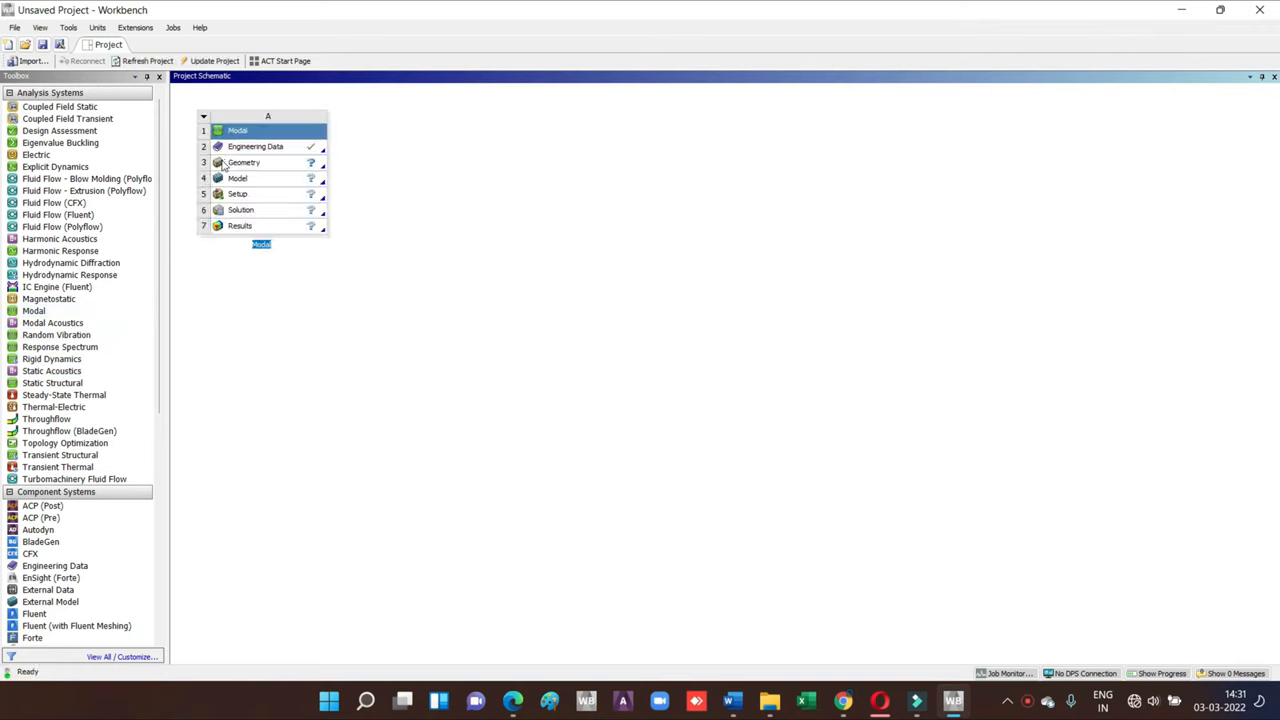
- Open the Modal system's Engineering Data and review the Structural Steel elasticity values
double_click(255, 146)
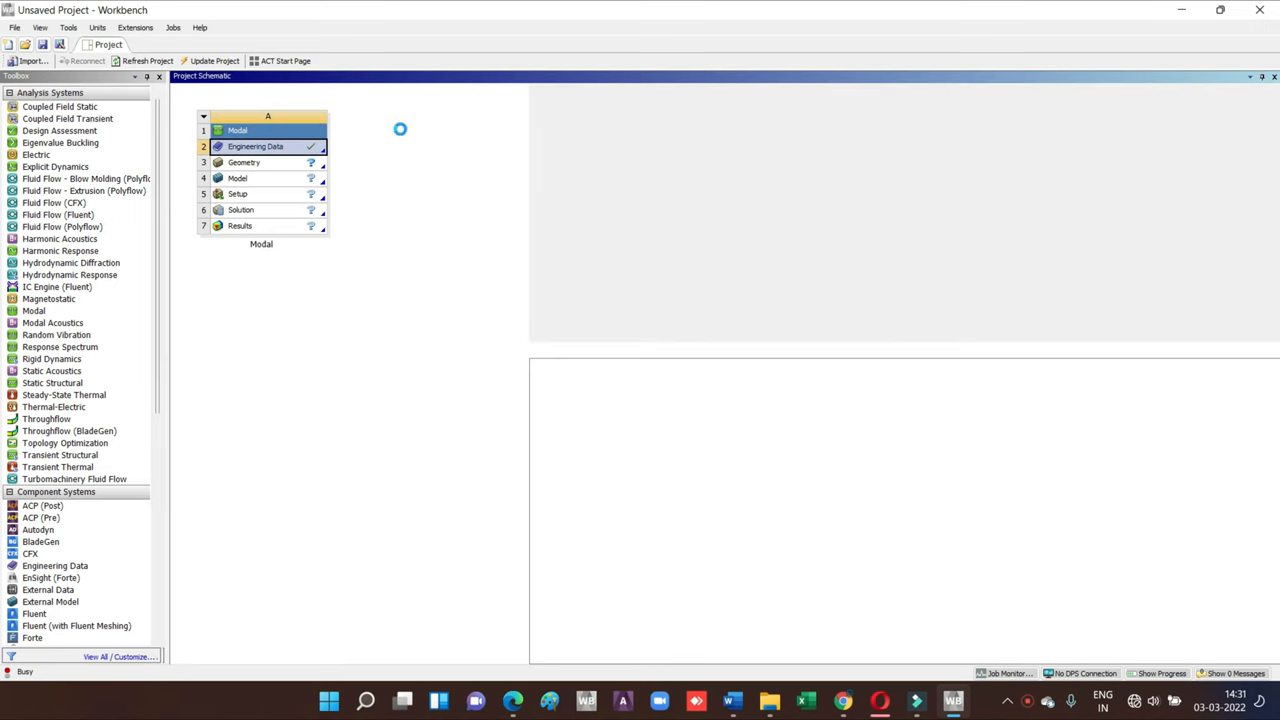
double_click(255, 146)
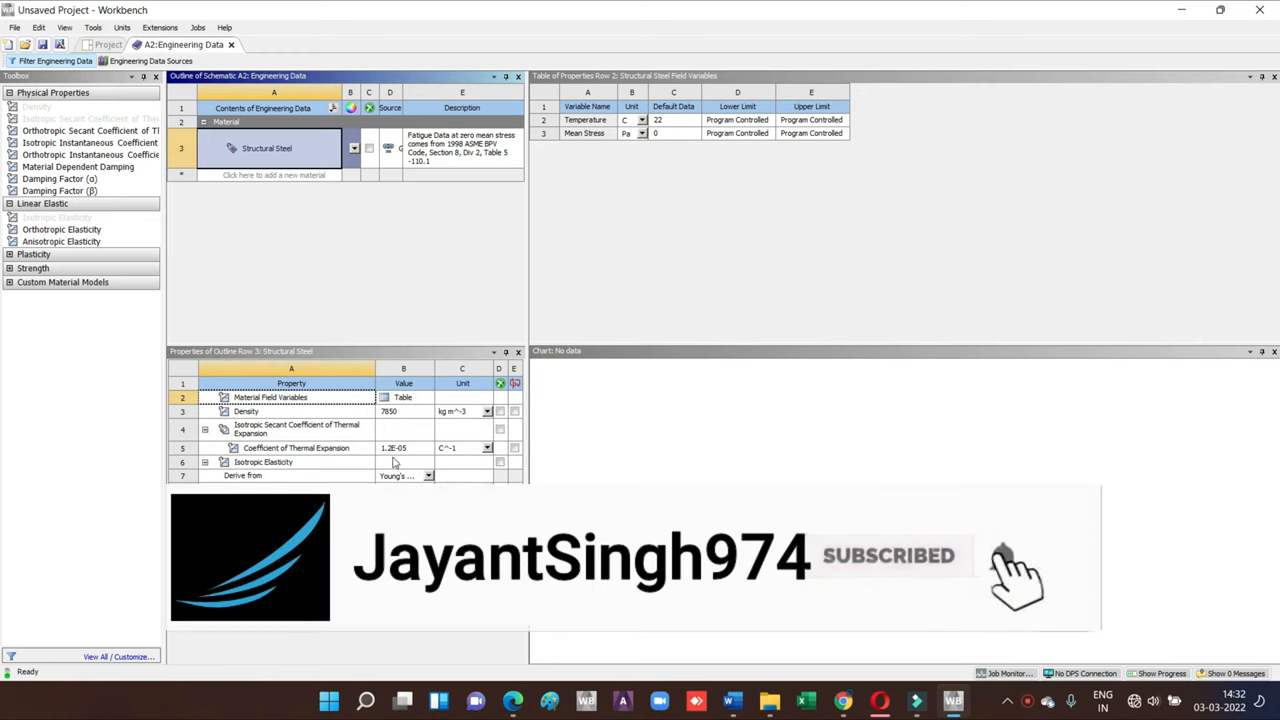
click(205, 462)
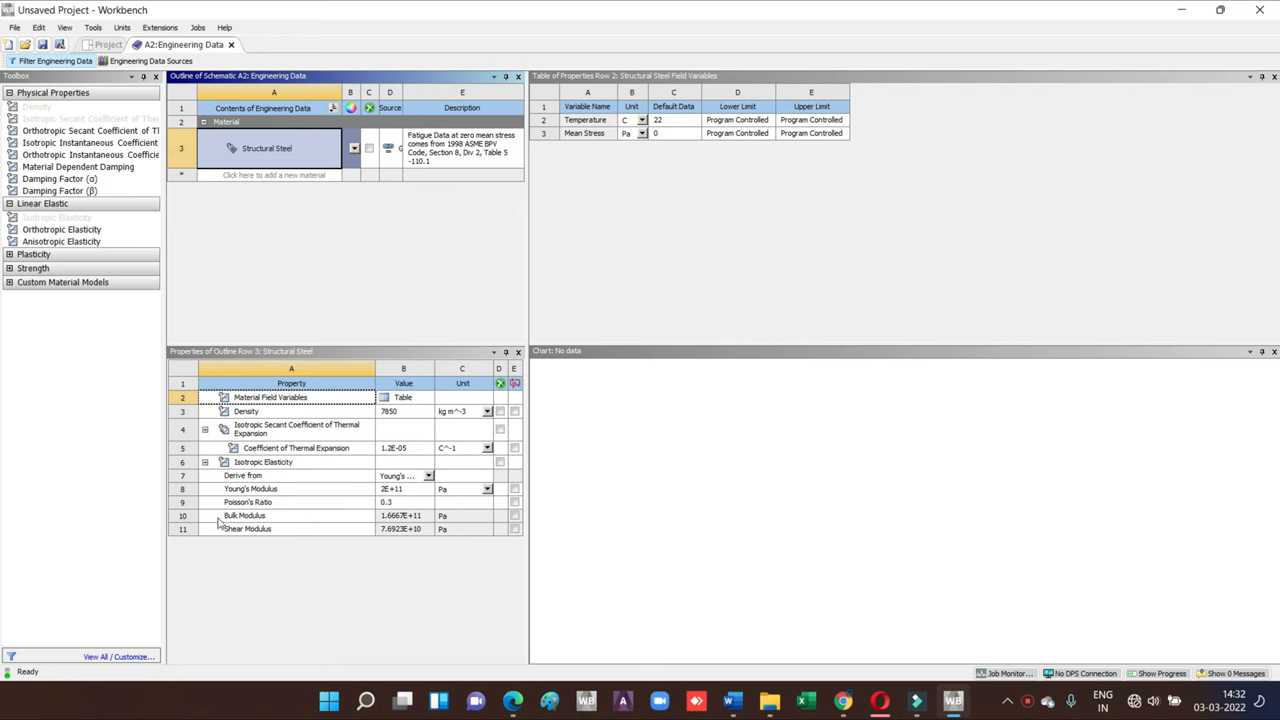
mouse_move(330, 551)
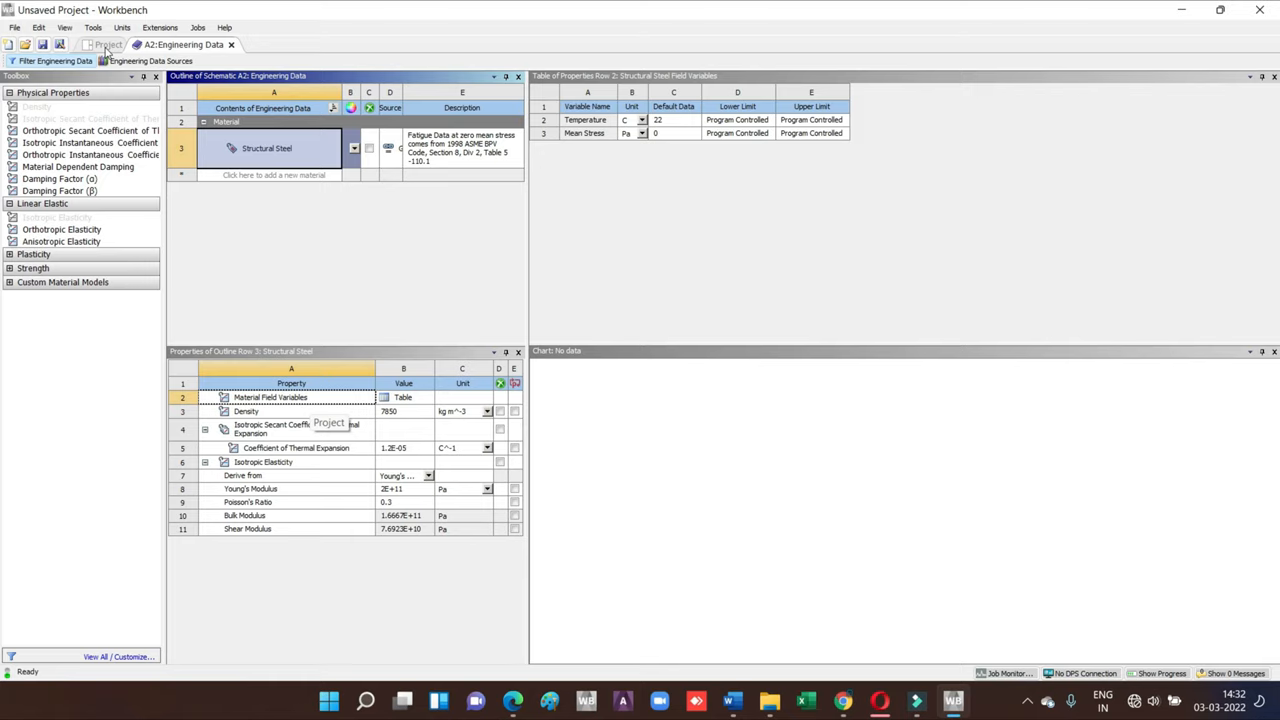
- Import the krank-mili.prt crankshaft file into the Modal system's Geometry cell
click(108, 44)
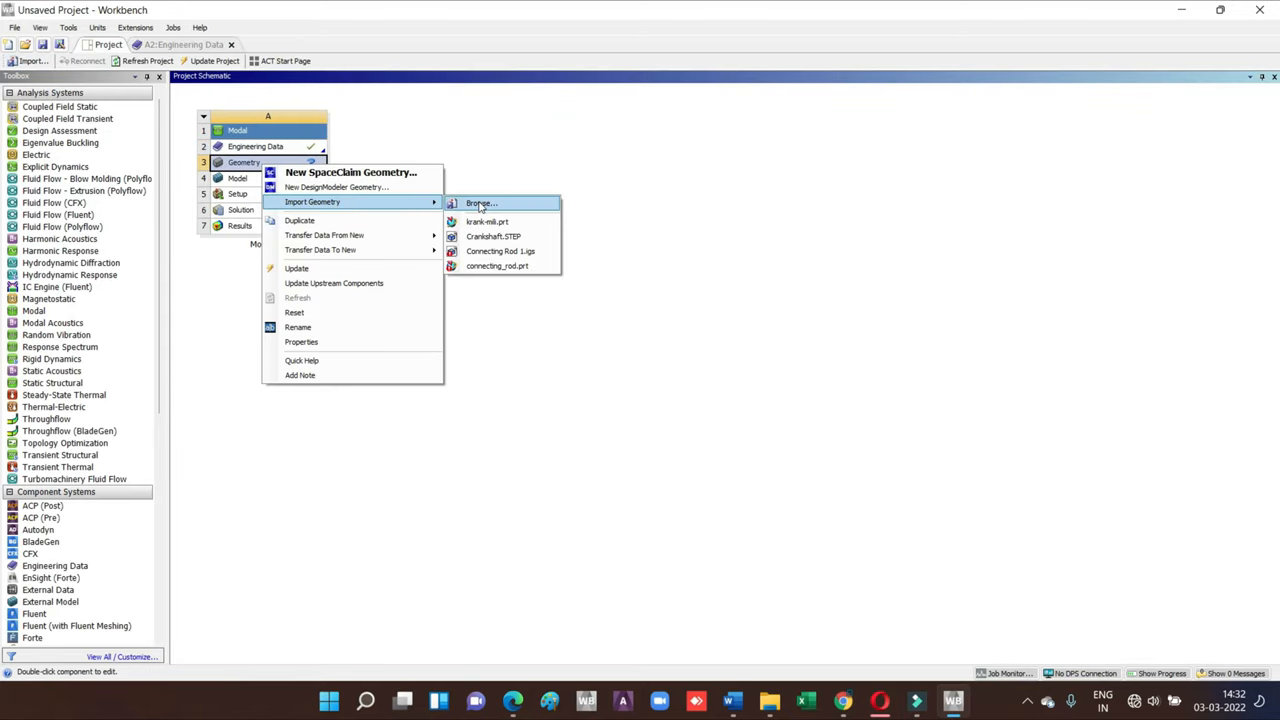
click(481, 203)
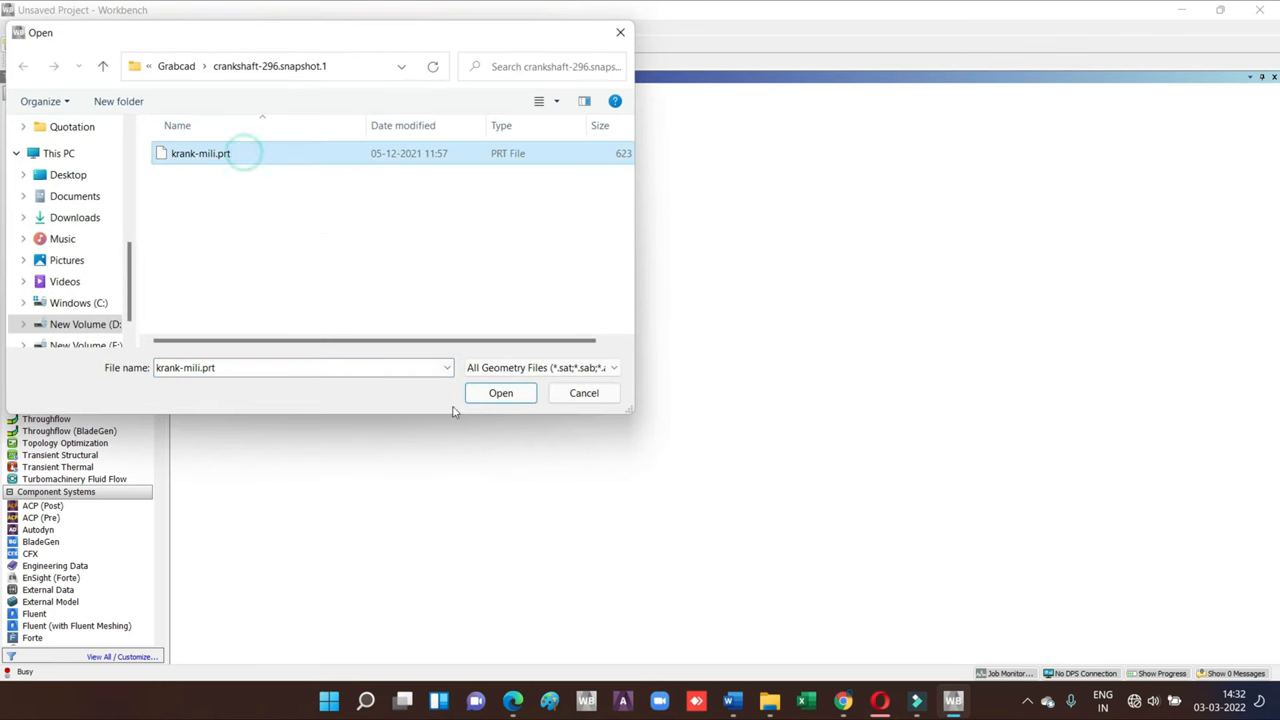
click(500, 392)
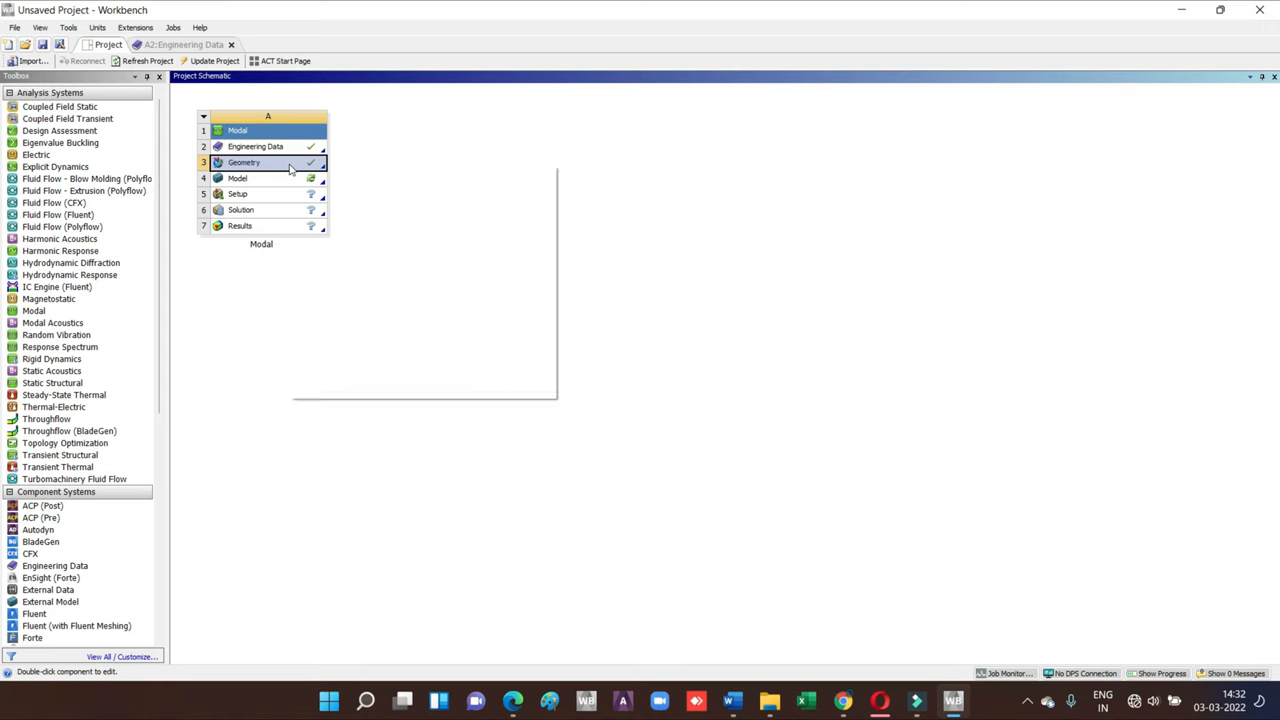
right_click(244, 162)
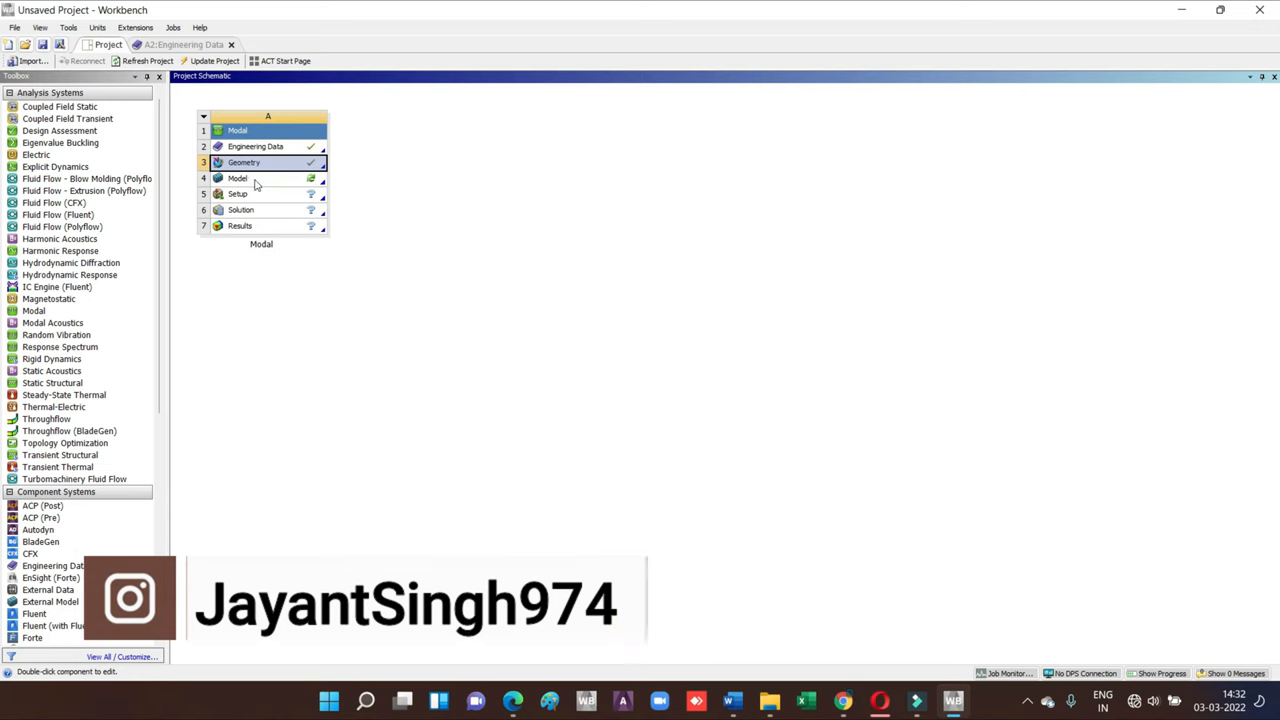
right_click(238, 178)
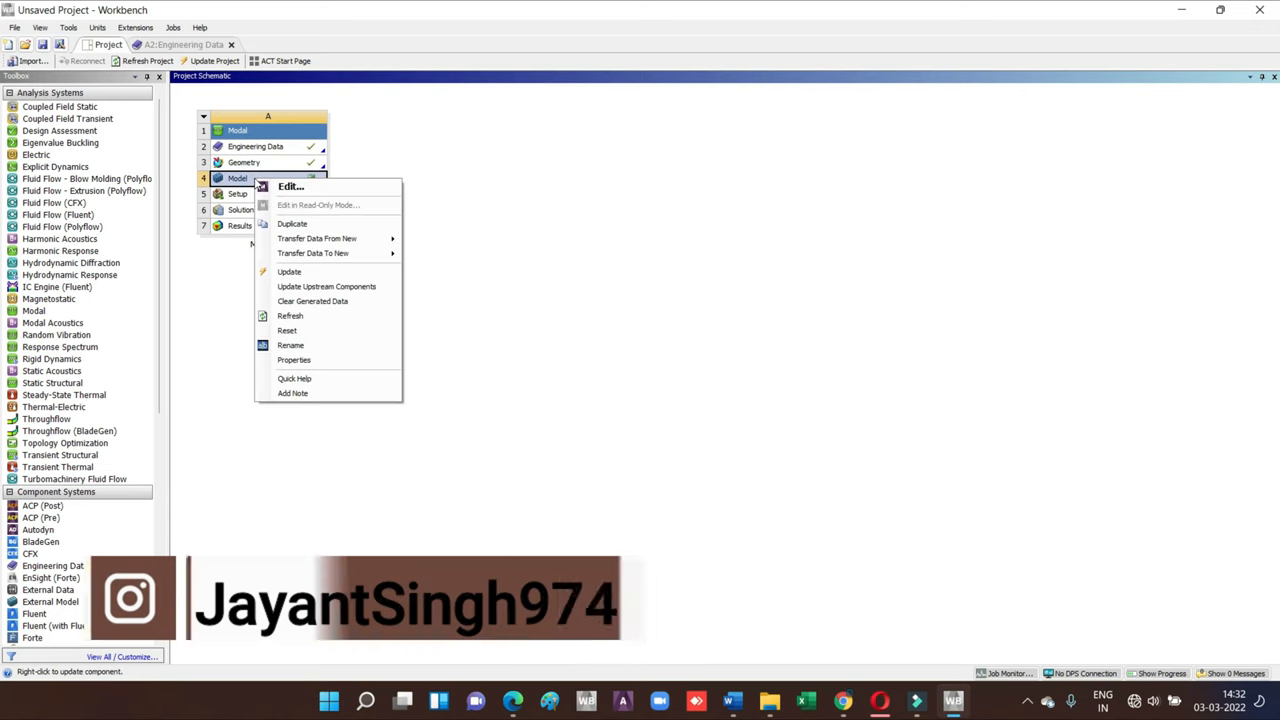
mouse_move(291, 186)
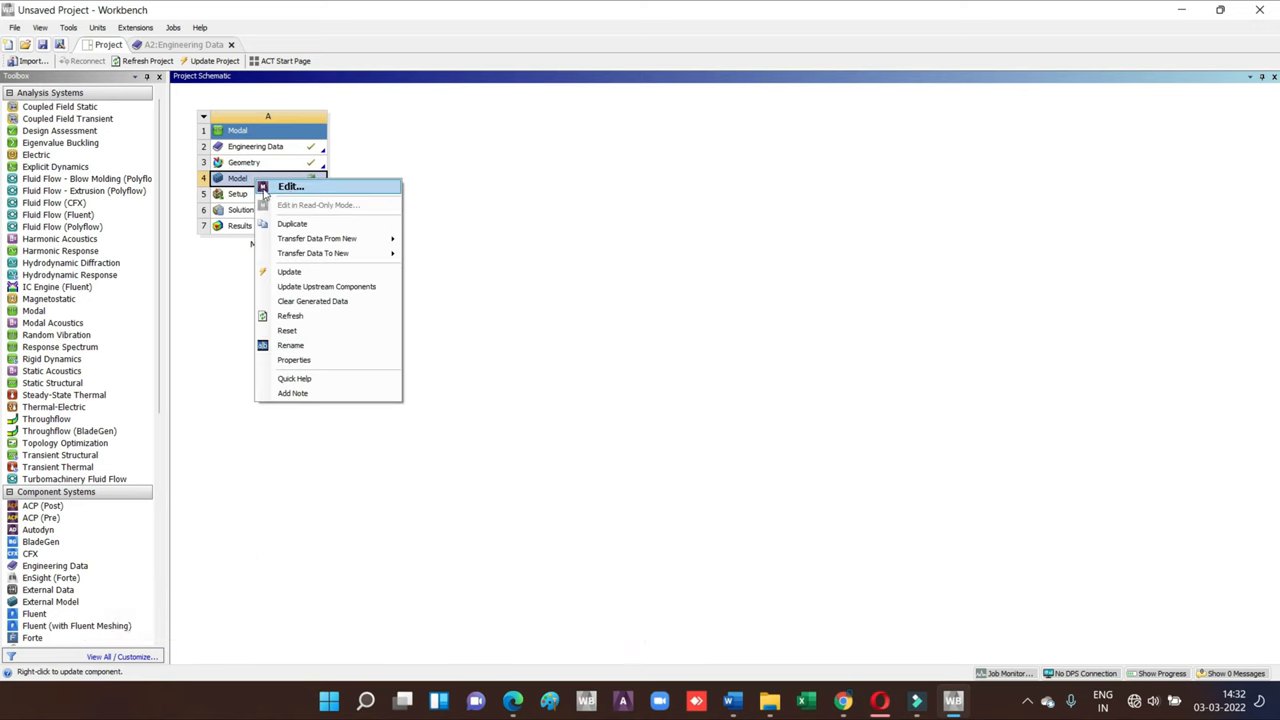
- Launch Mechanical from the Model cell and orbit the crankshaft to view it
click(291, 186)
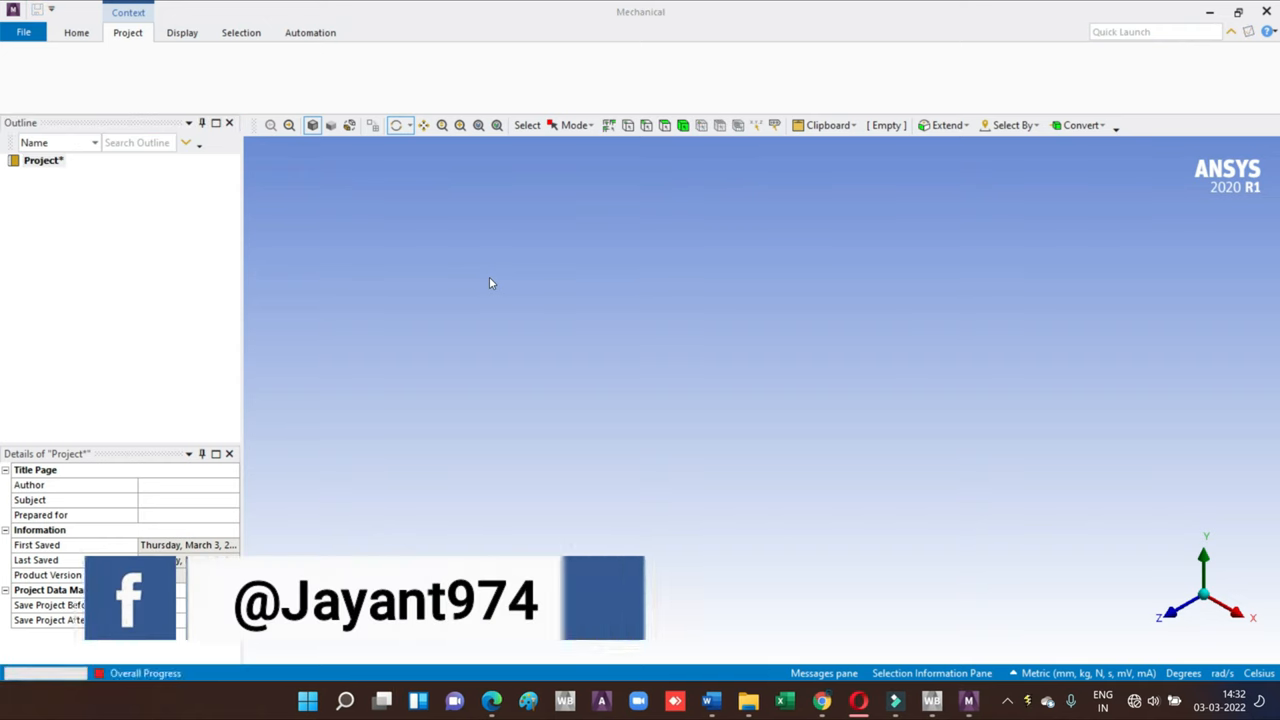
click(60, 173)
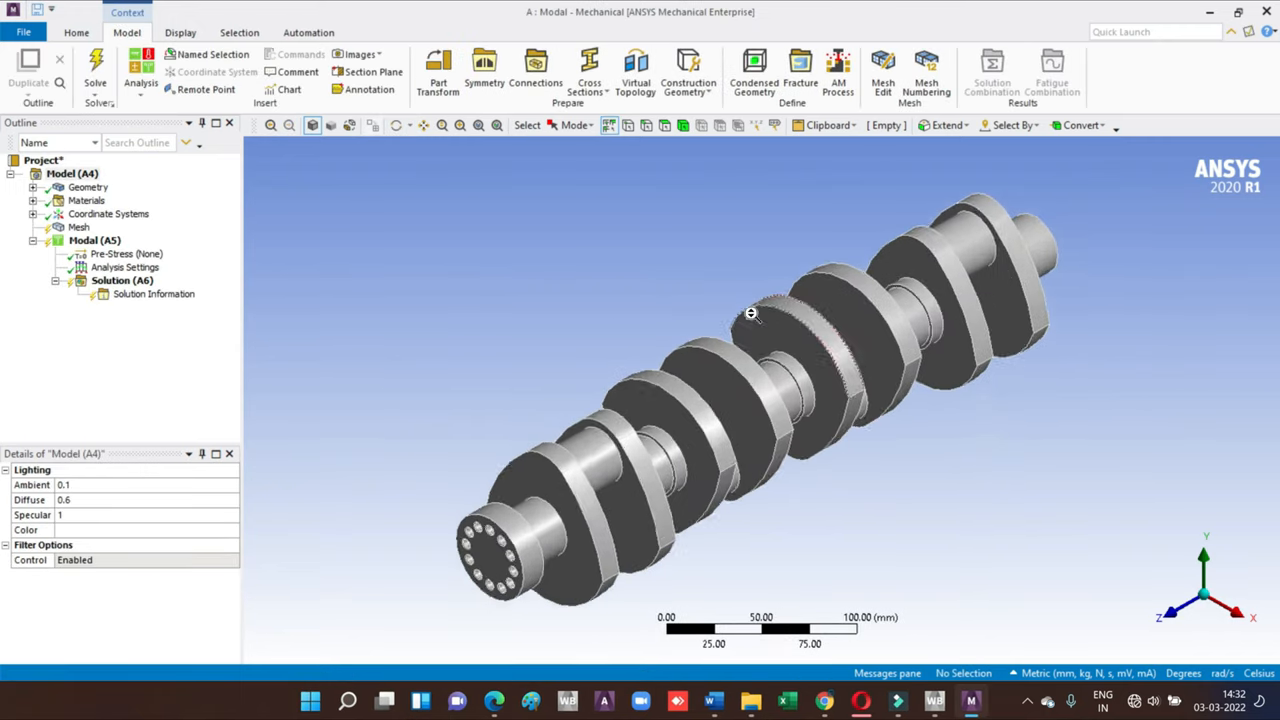
drag(752, 314, 903, 285)
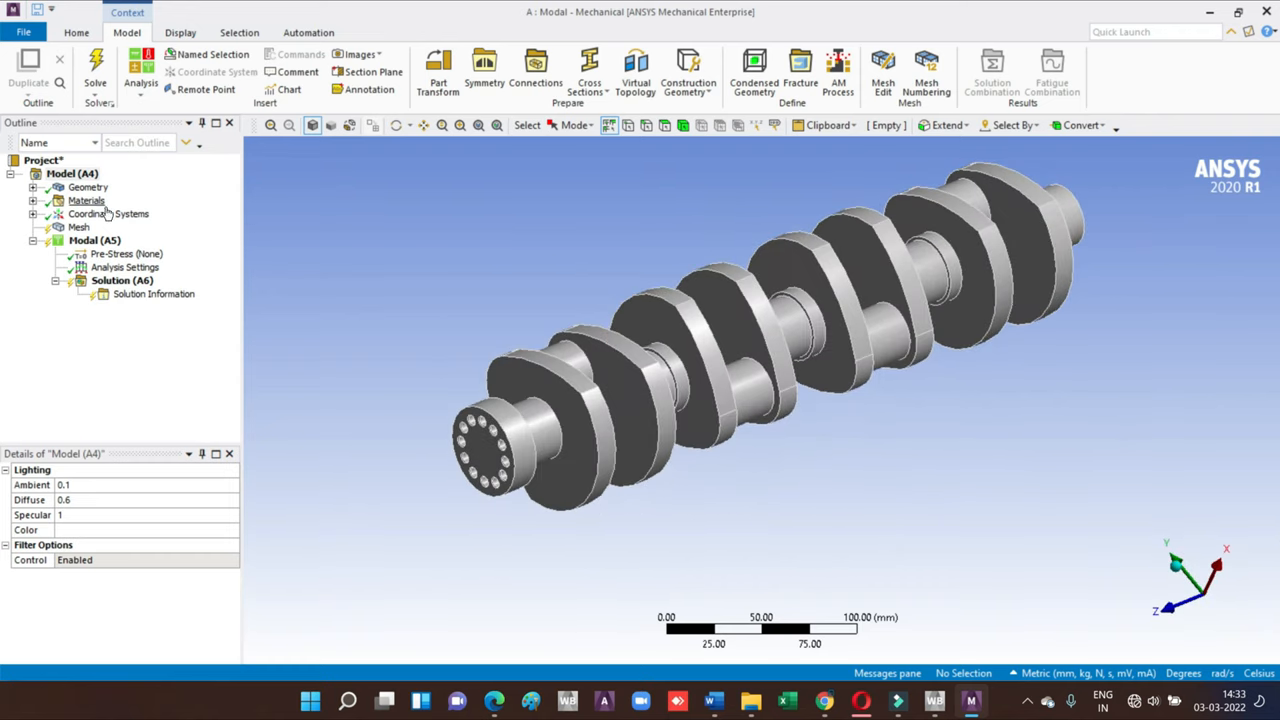
- Set the mesh element size to 20.0 mm and generate the crankshaft mesh
click(78, 227)
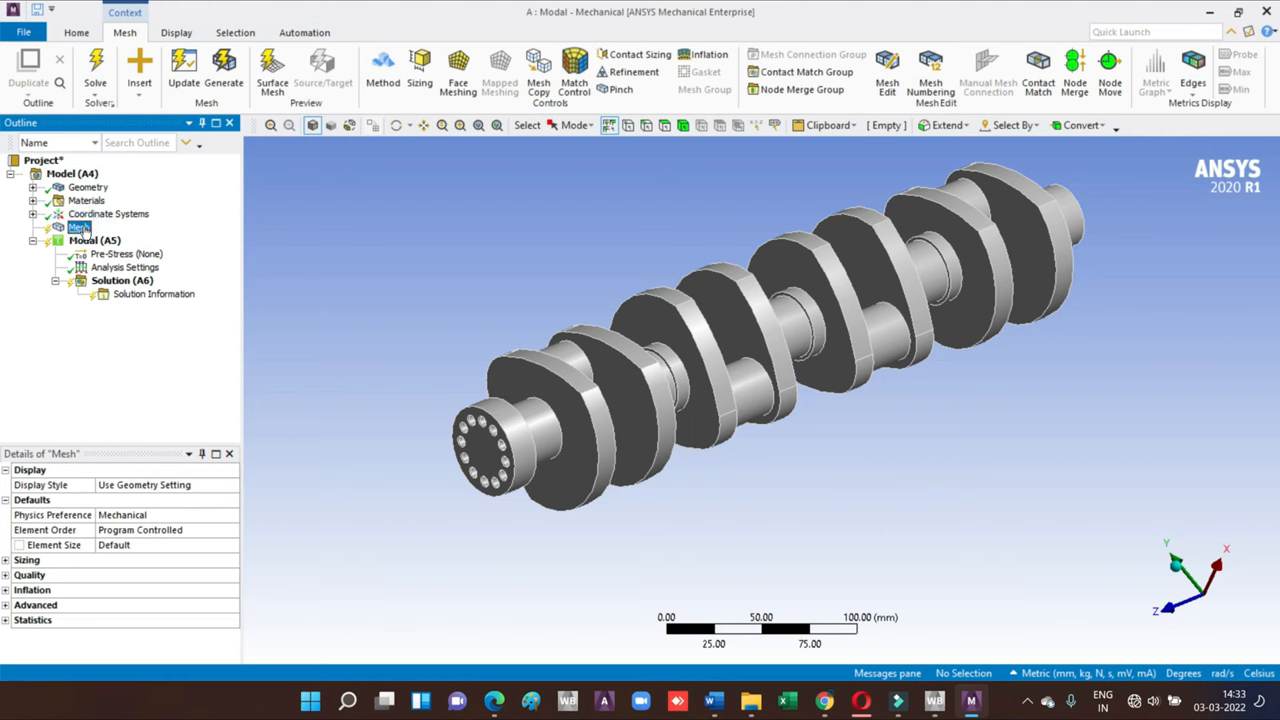
click(150, 544)
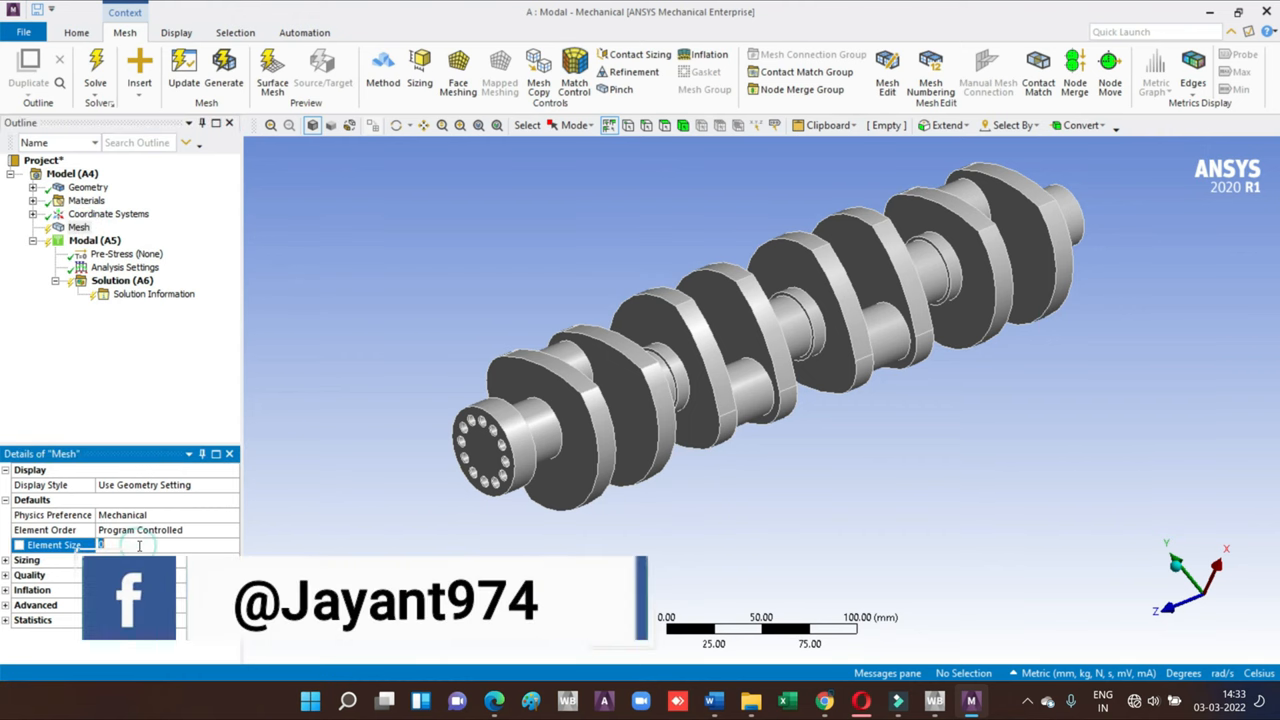
text(20.0 mm)
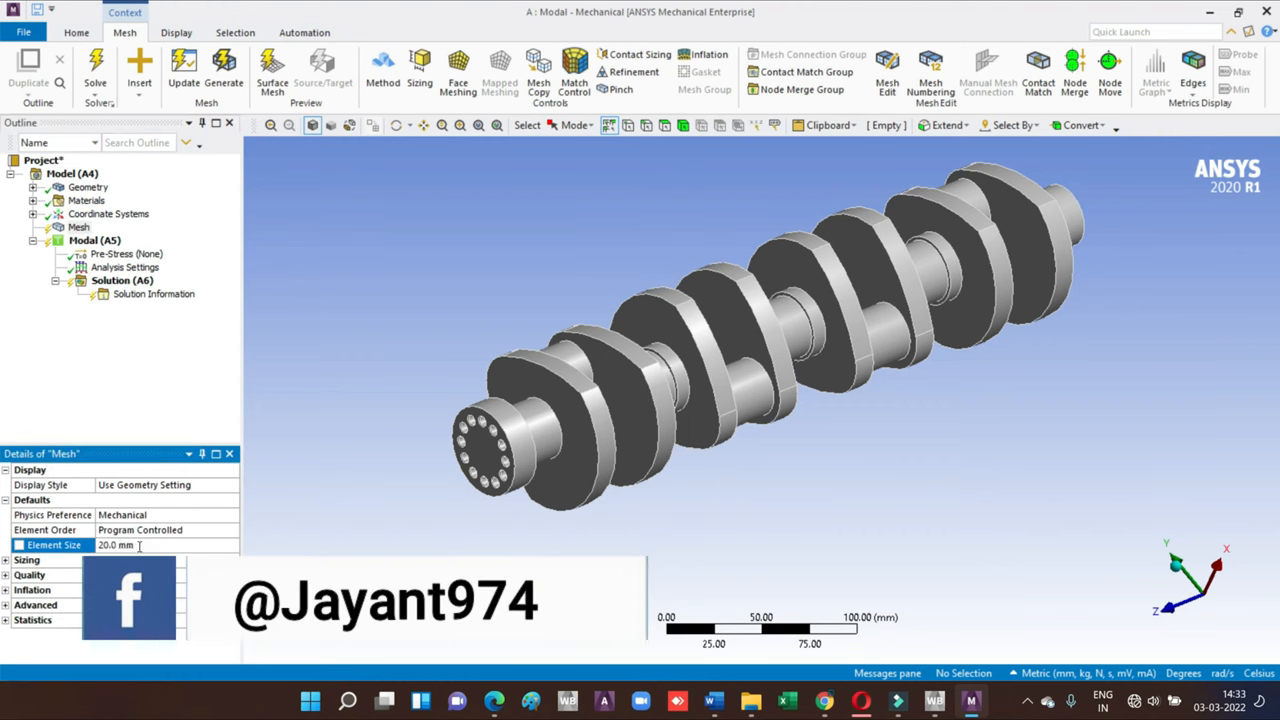
click(78, 227)
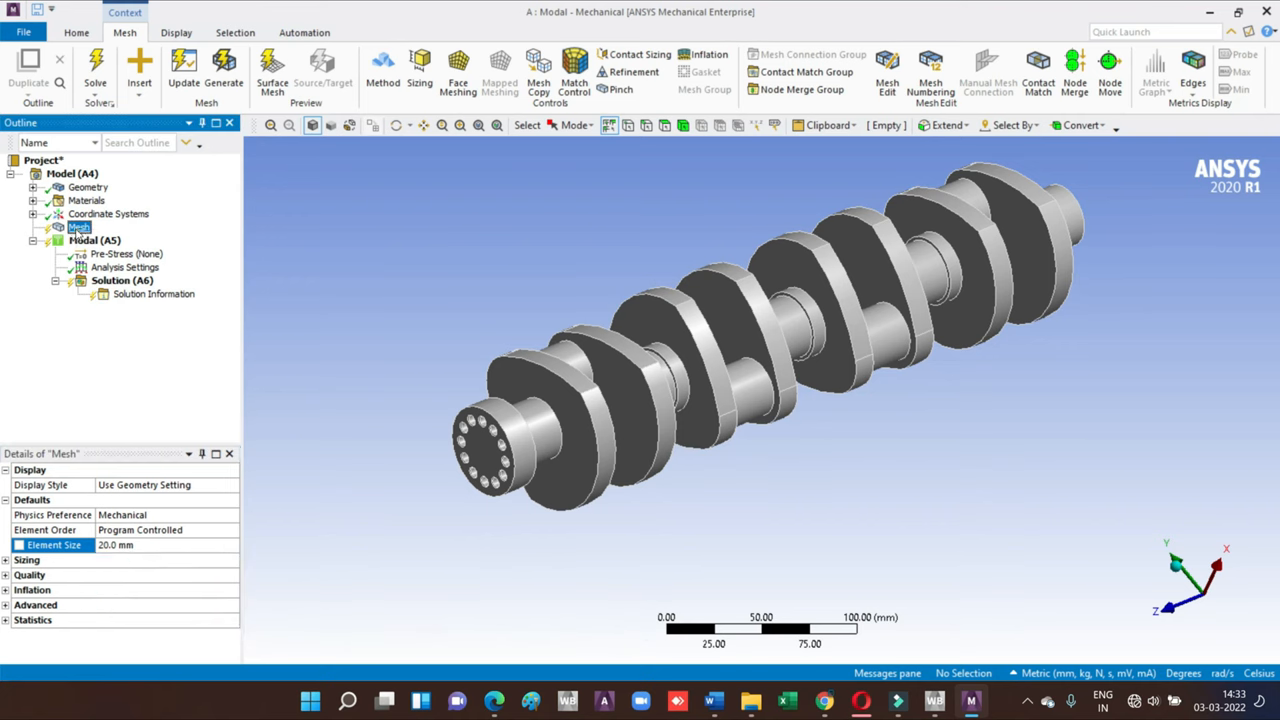
right_click(79, 226)
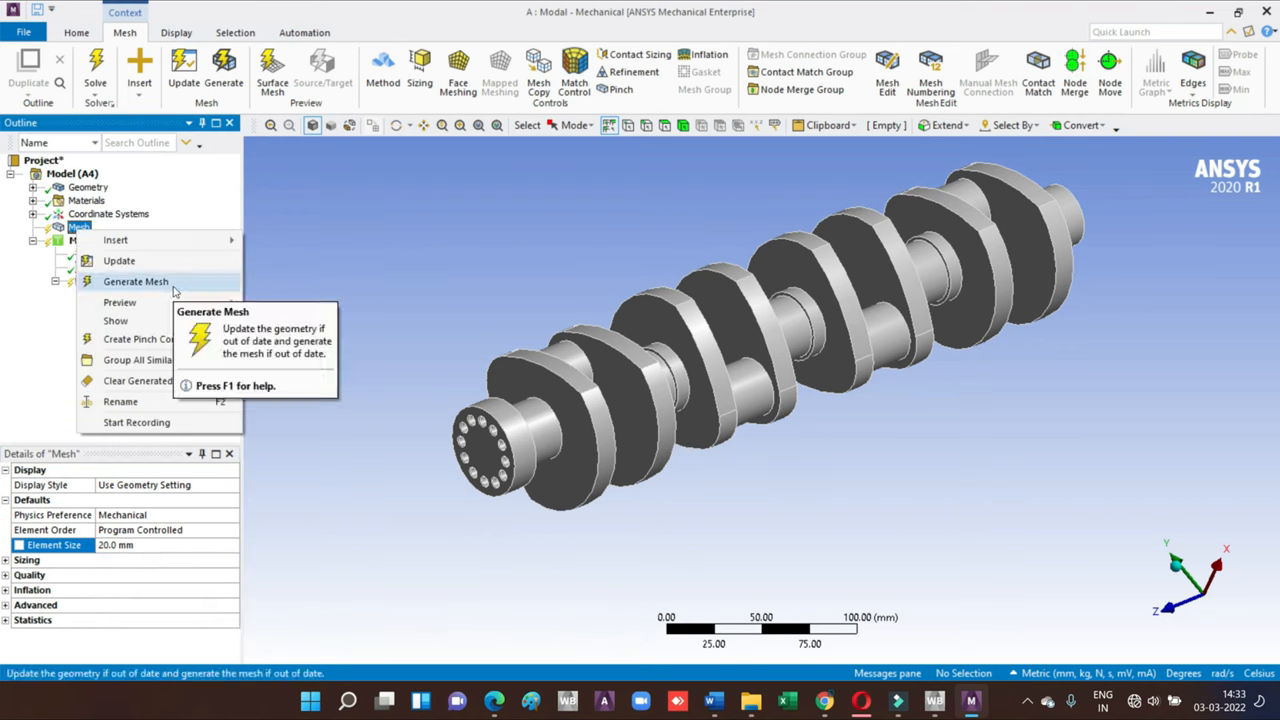
click(135, 281)
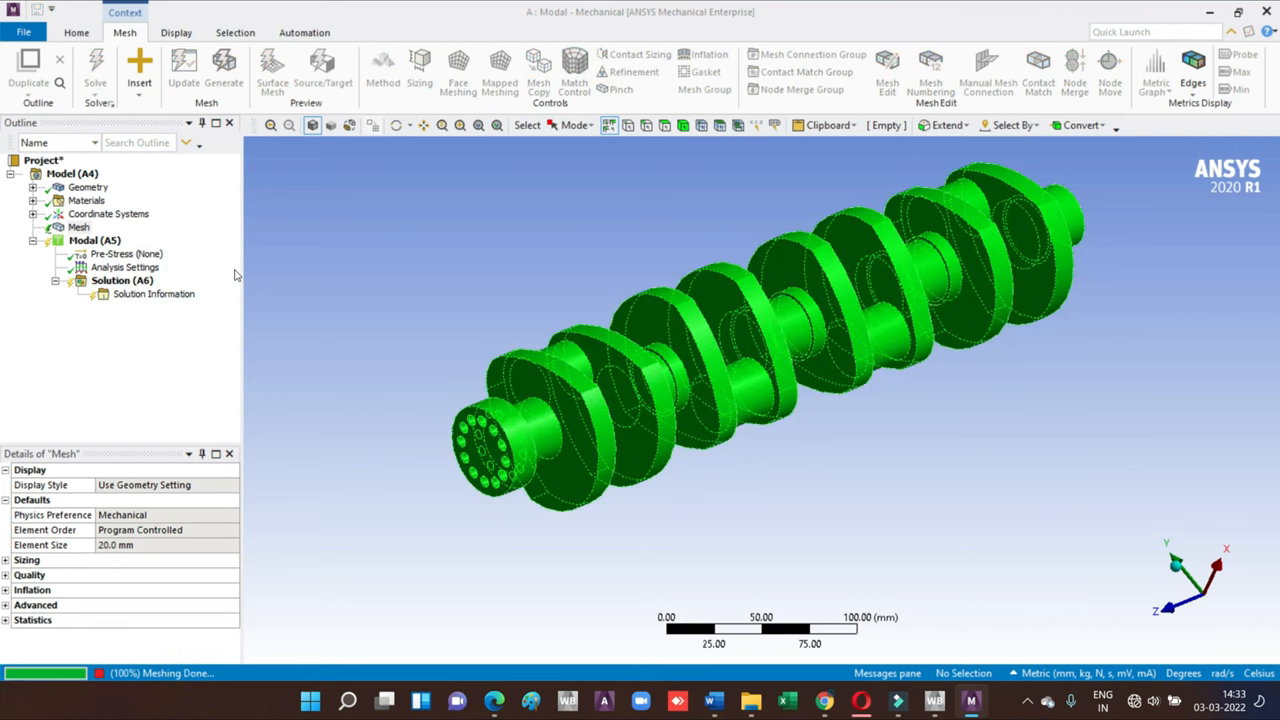
click(224, 70)
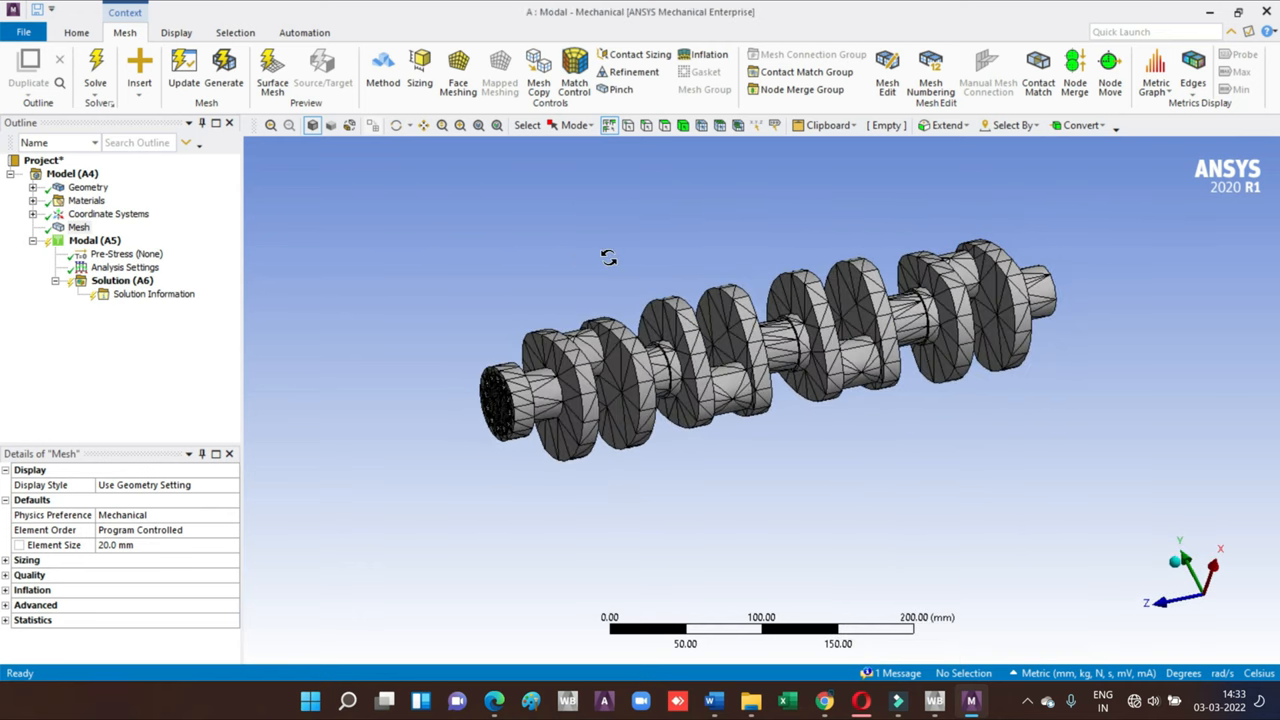
- Remesh the crankshaft with a 15.0 mm element size
click(140, 544)
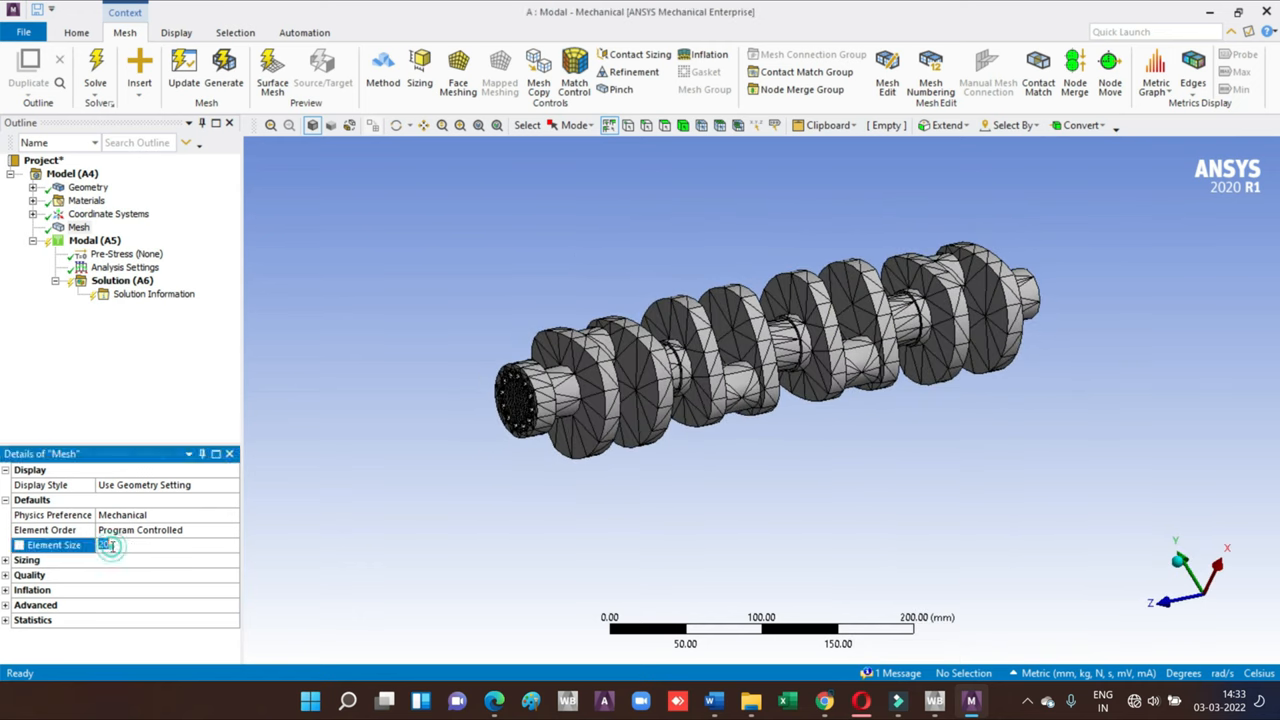
text(15.0 mm)
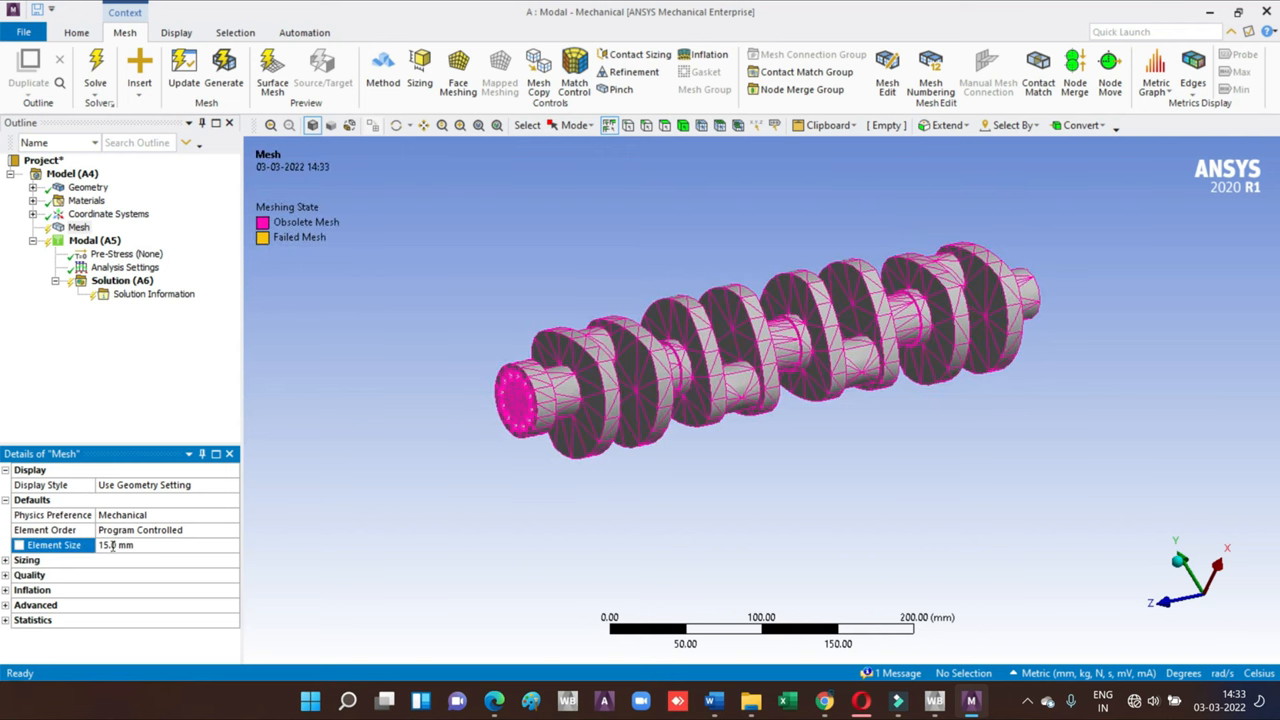
right_click(78, 226)
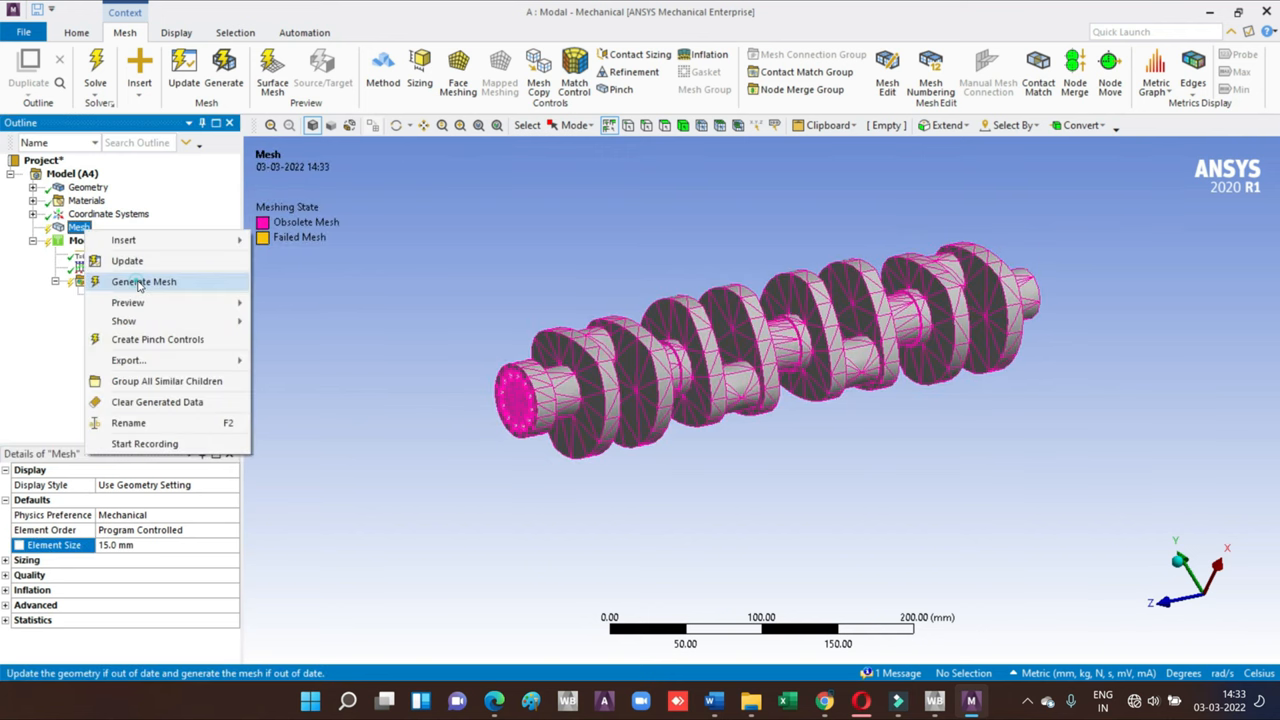
click(143, 281)
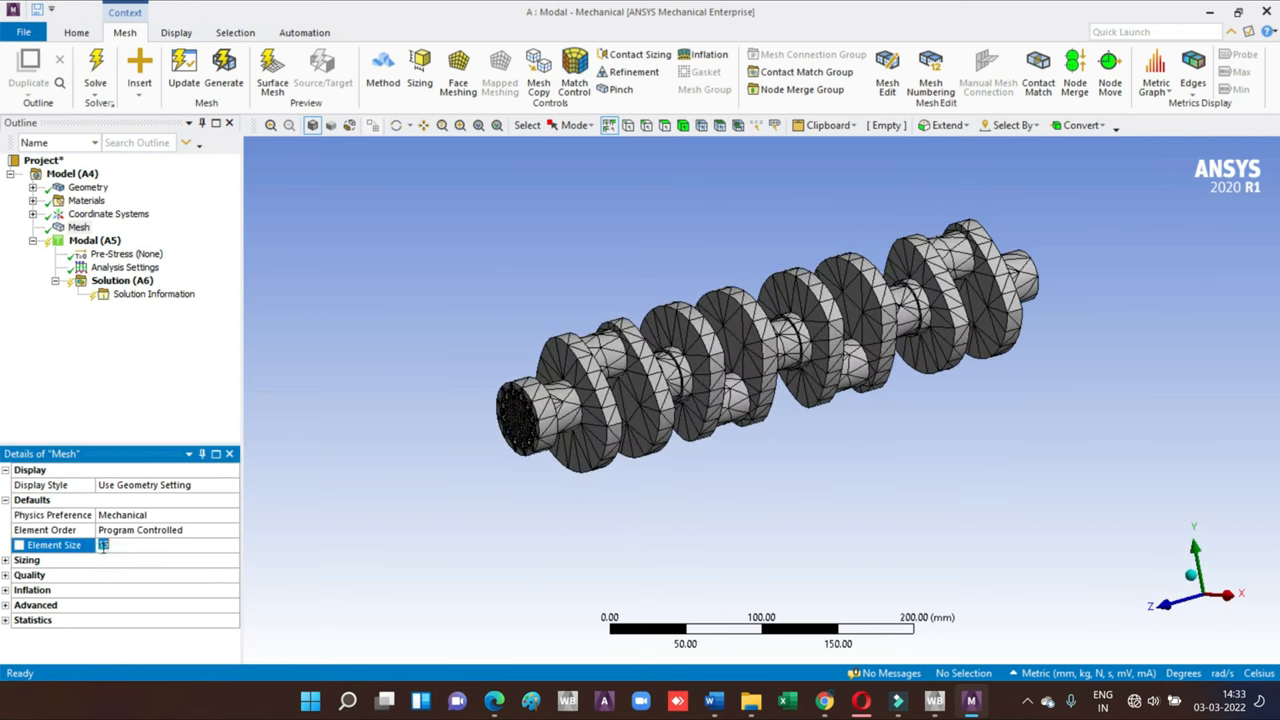
- Change the element size to 10.0 mm and regenerate the mesh
text(10.0 mm)
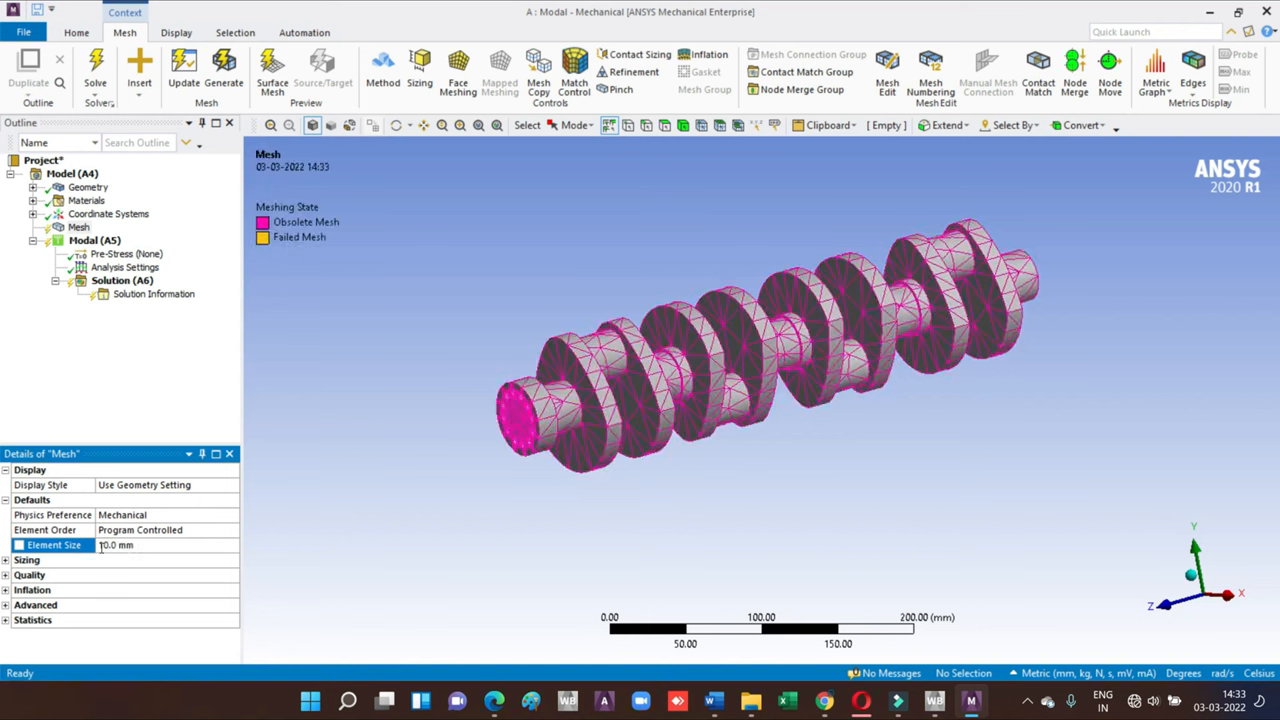
right_click(78, 227)
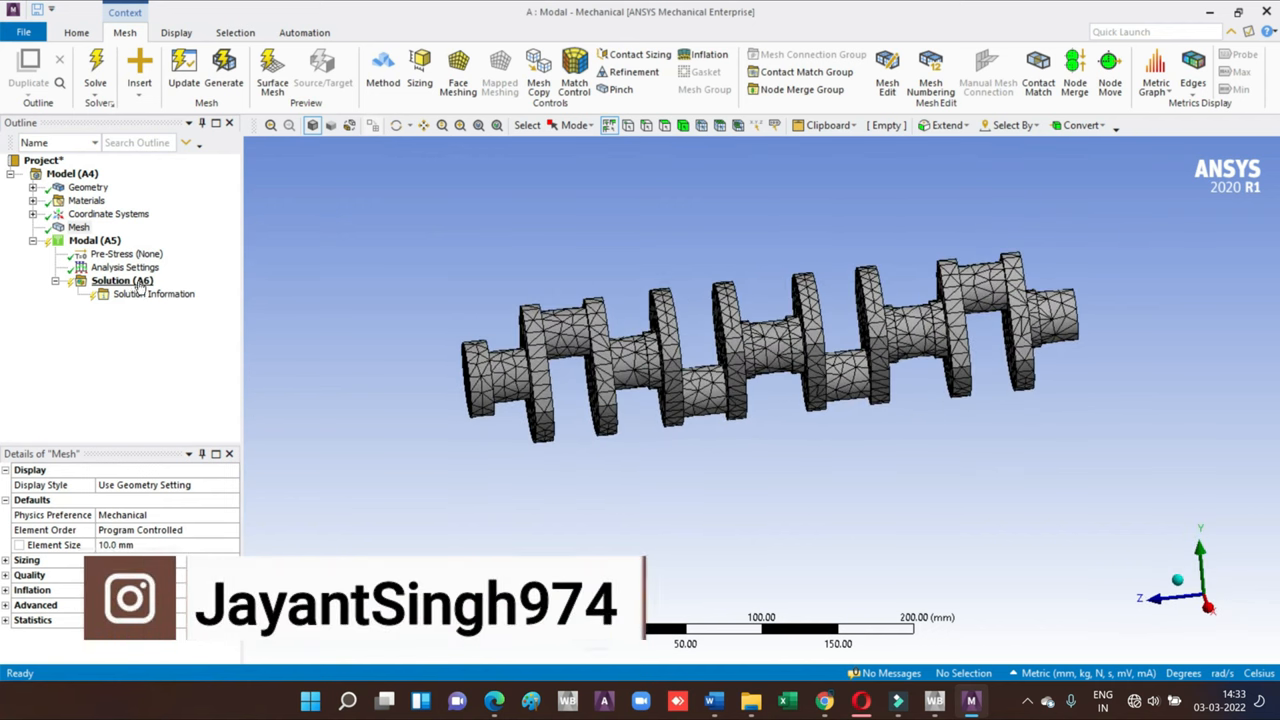
click(122, 280)
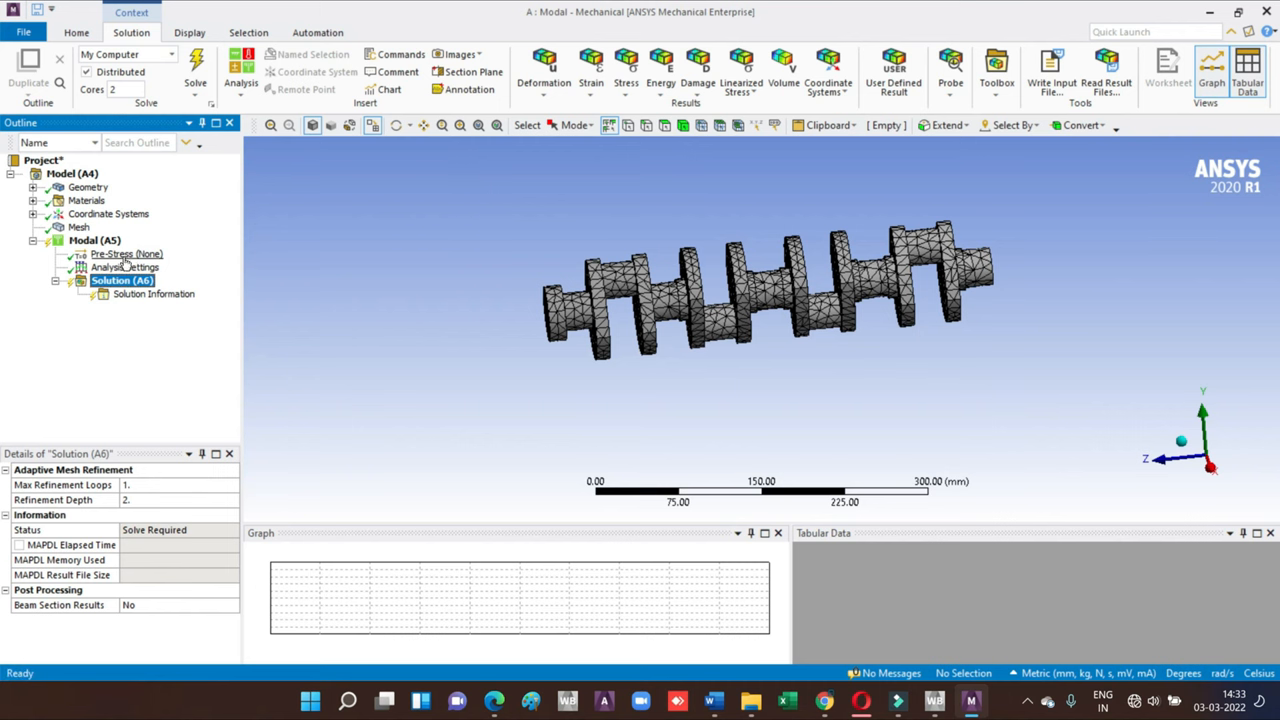
- Enter 6 in Max Modes to Find under Analysis Settings
click(124, 267)
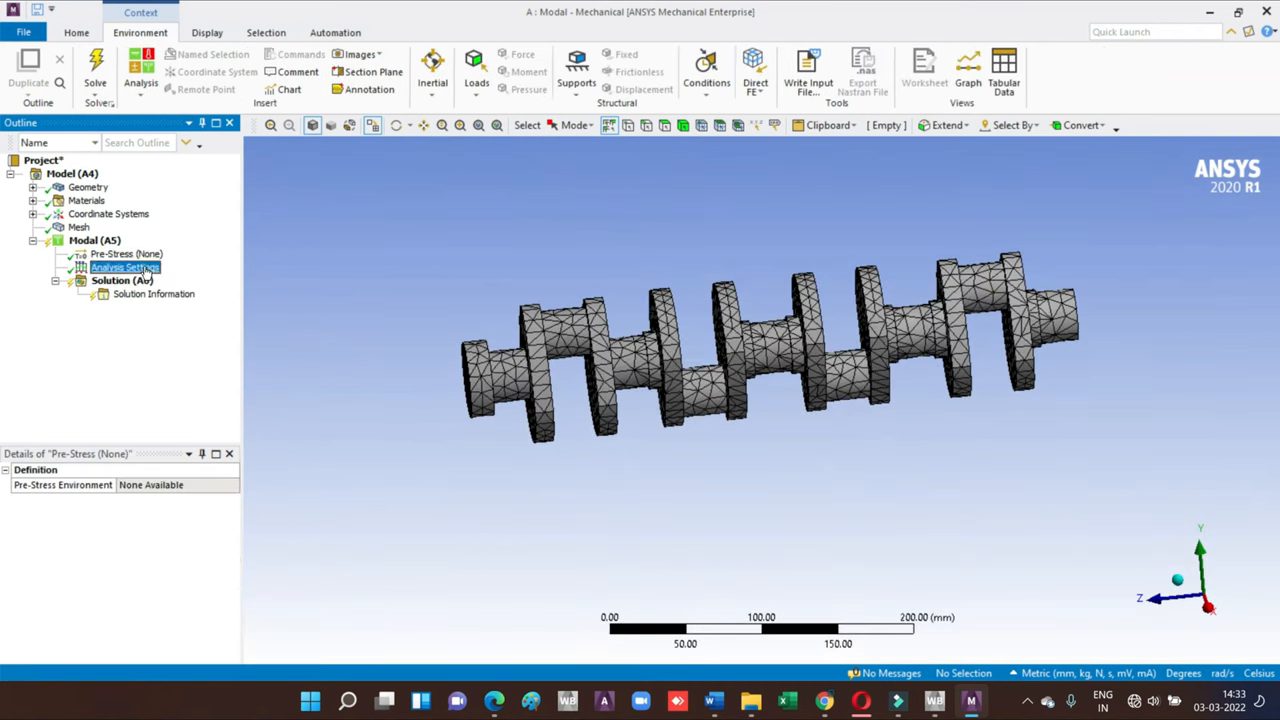
click(124, 267)
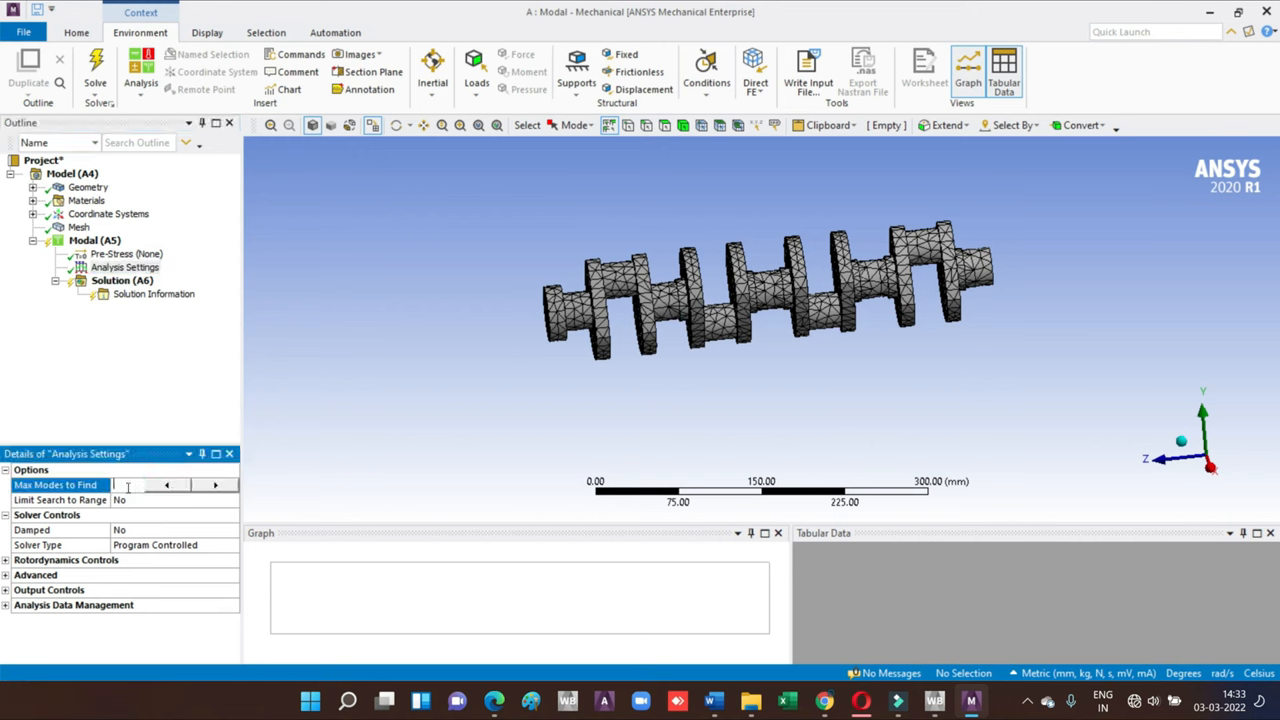
text(6)
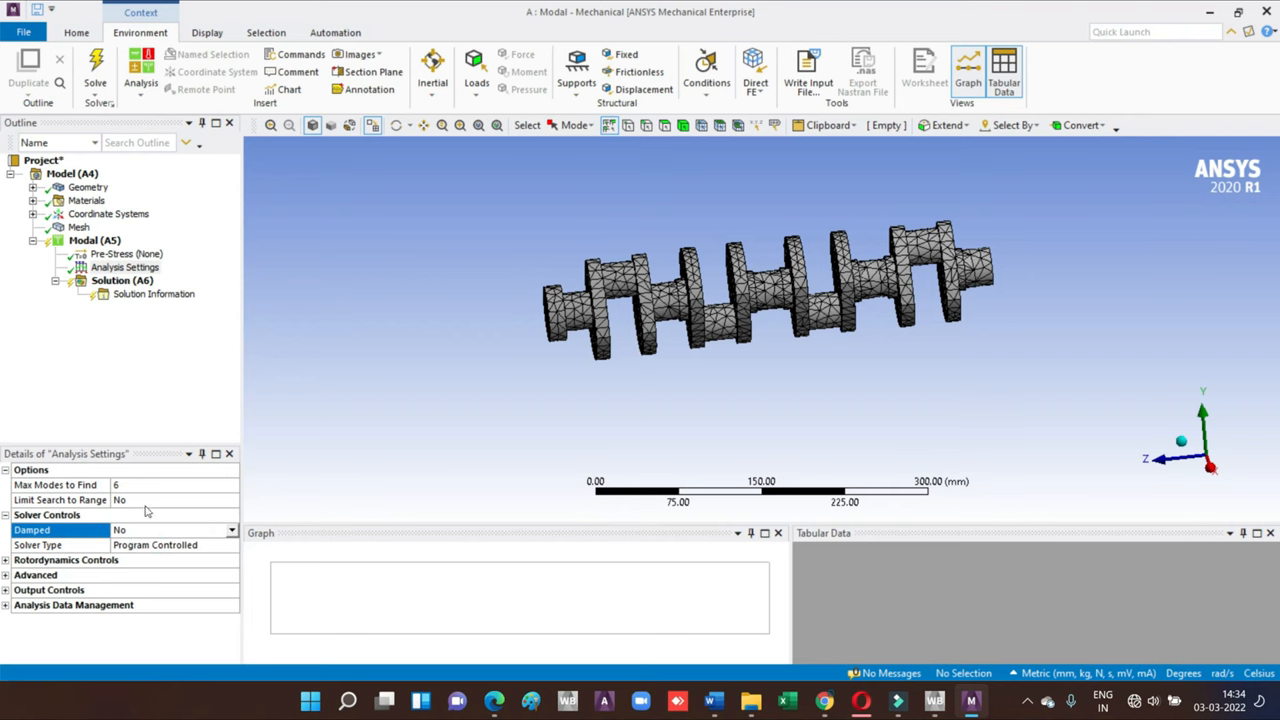
click(124, 267)
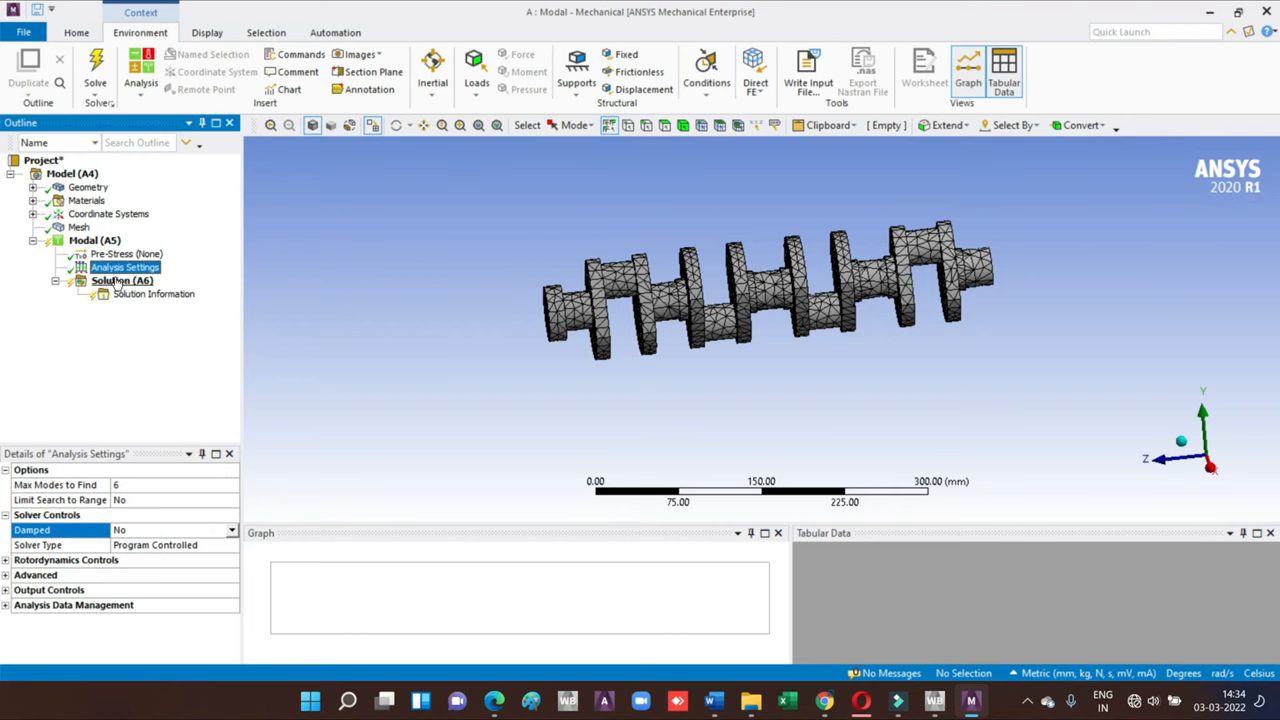
- Insert a Total Deformation result under Solution and solve the modal analysis
click(121, 280)
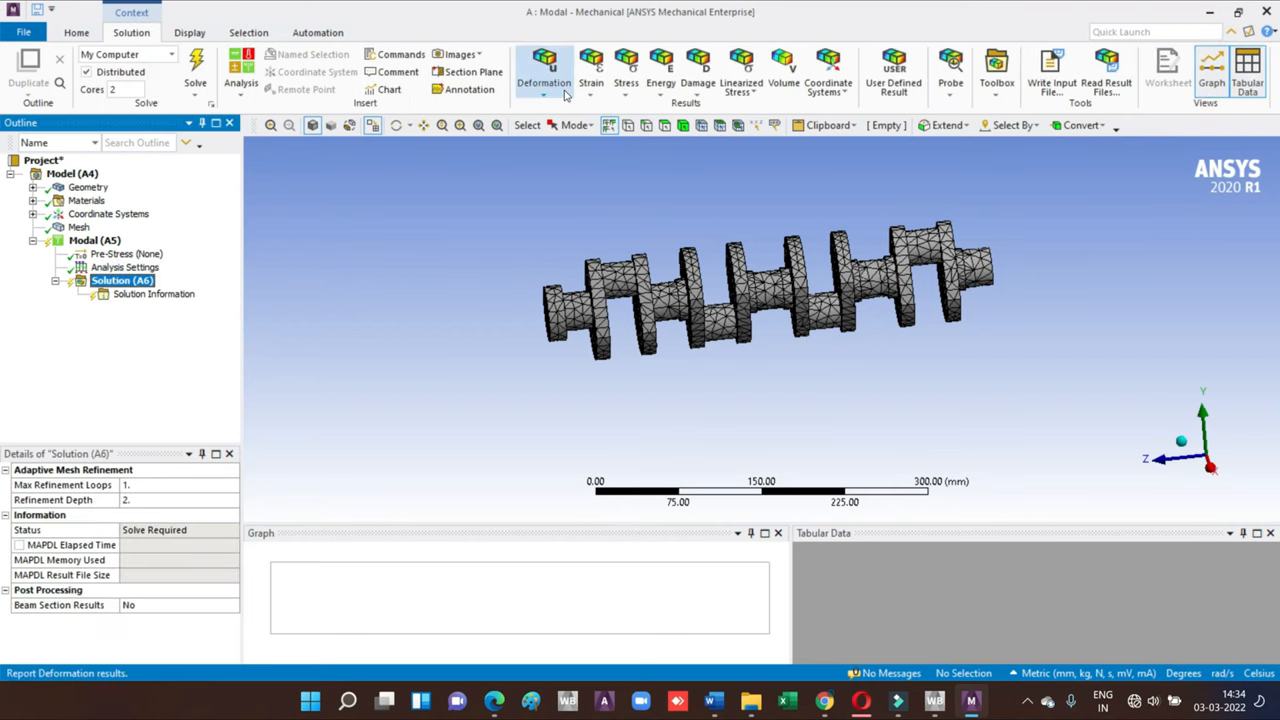
click(544, 70)
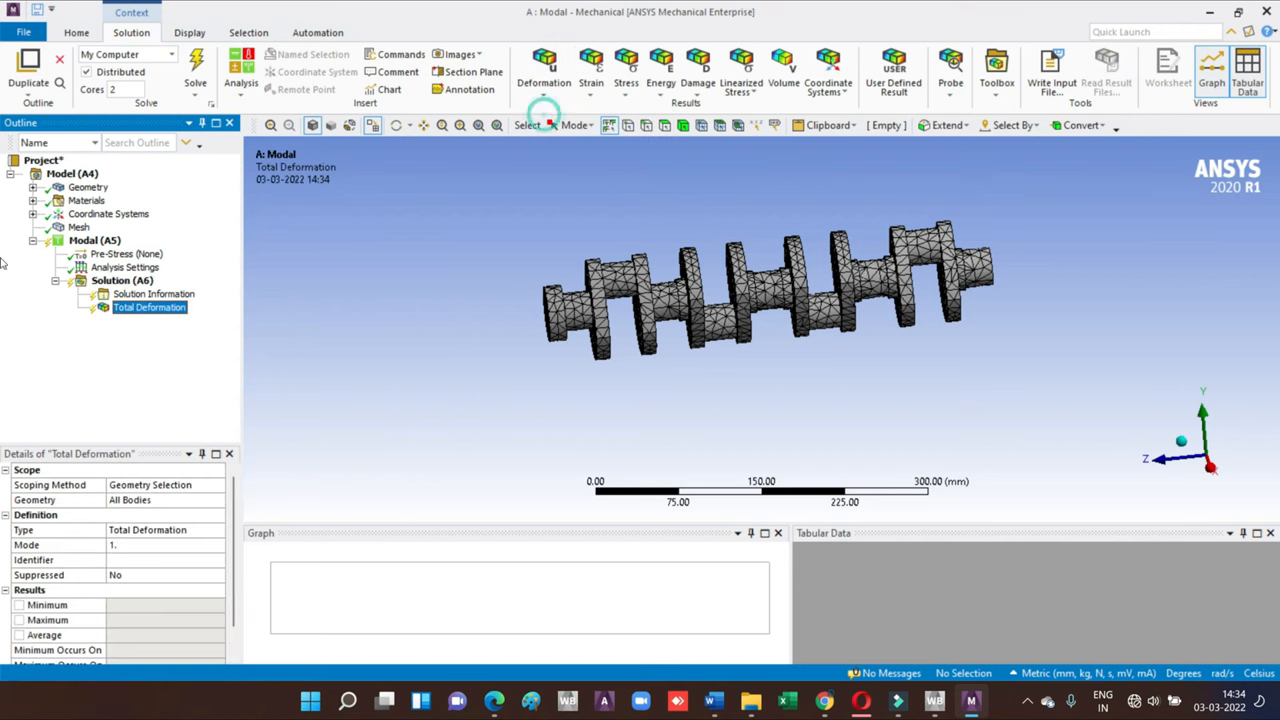
right_click(149, 307)
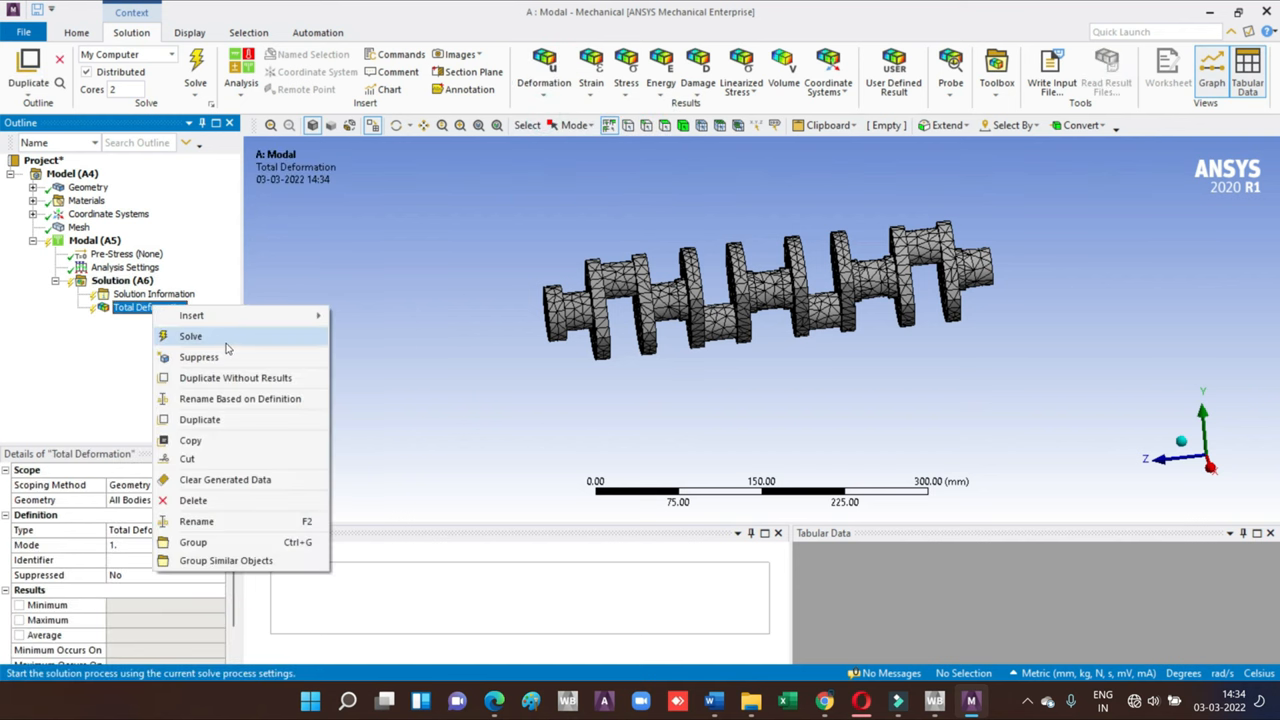
click(190, 335)
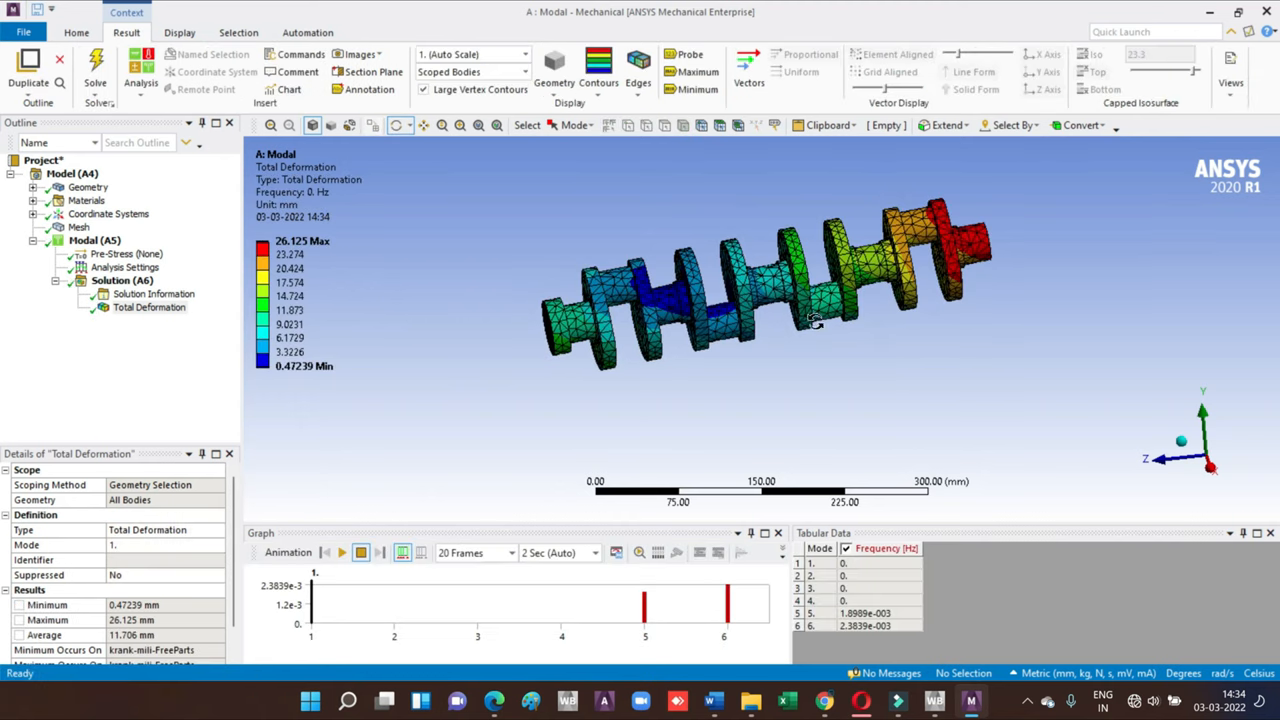
mouse_move(820, 571)
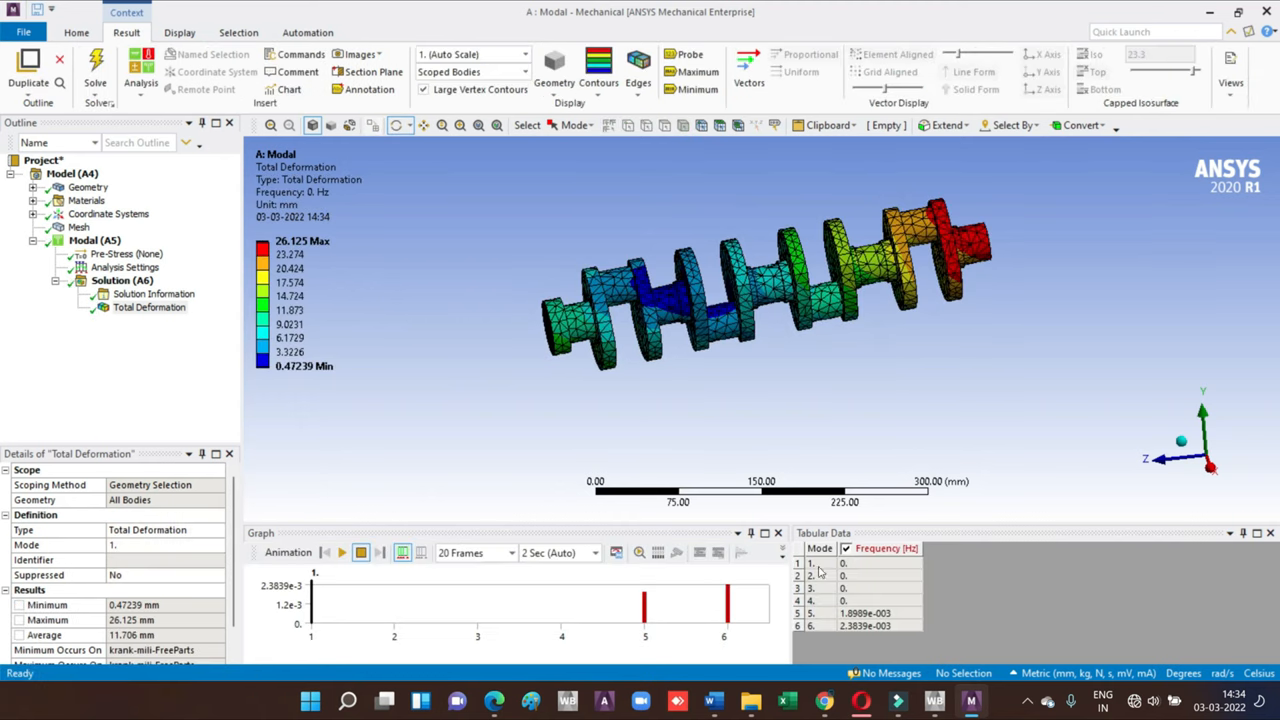
mouse_move(855, 560)
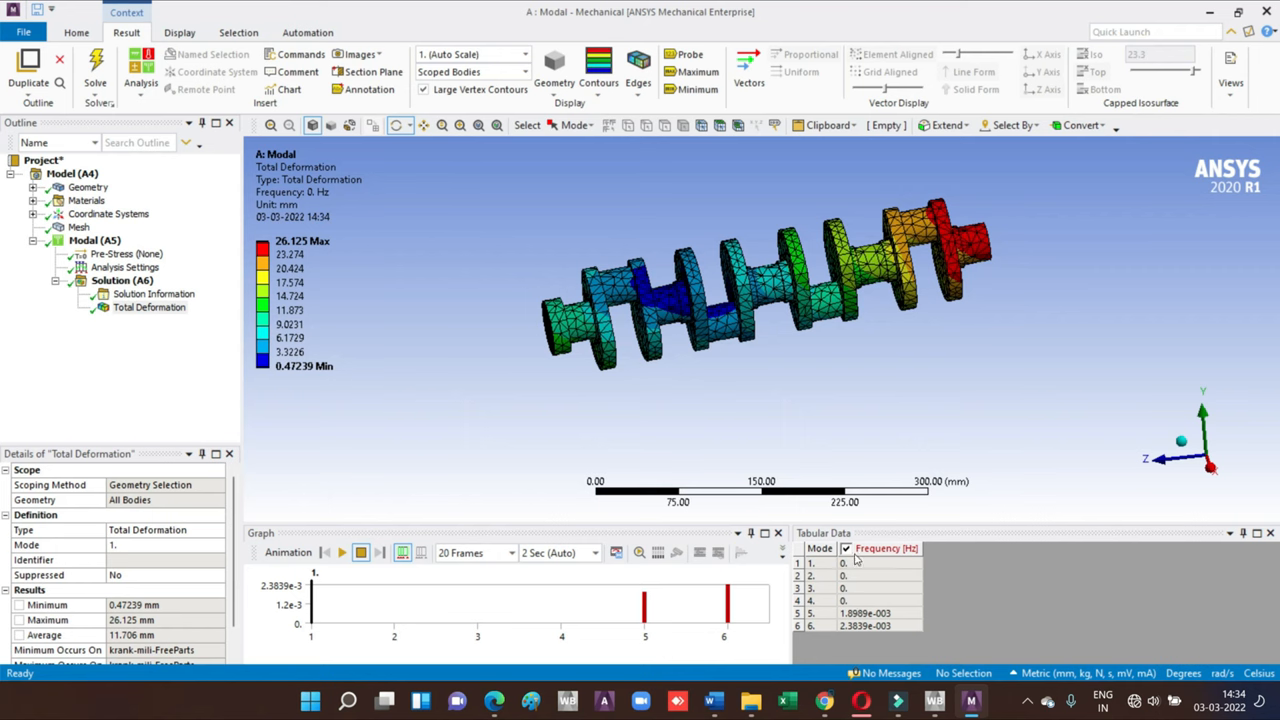
mouse_move(882, 603)
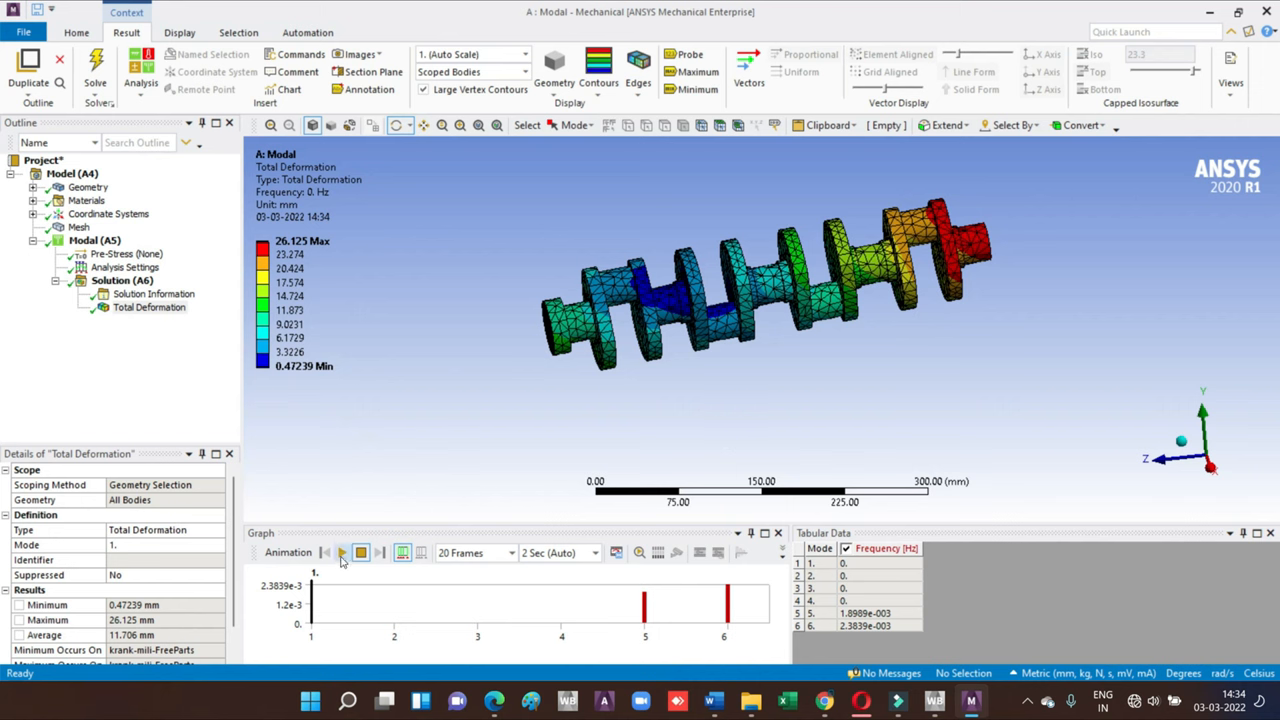
- Play the mode 1 deformation animation, then set Mode to 2 and replay it
click(343, 552)
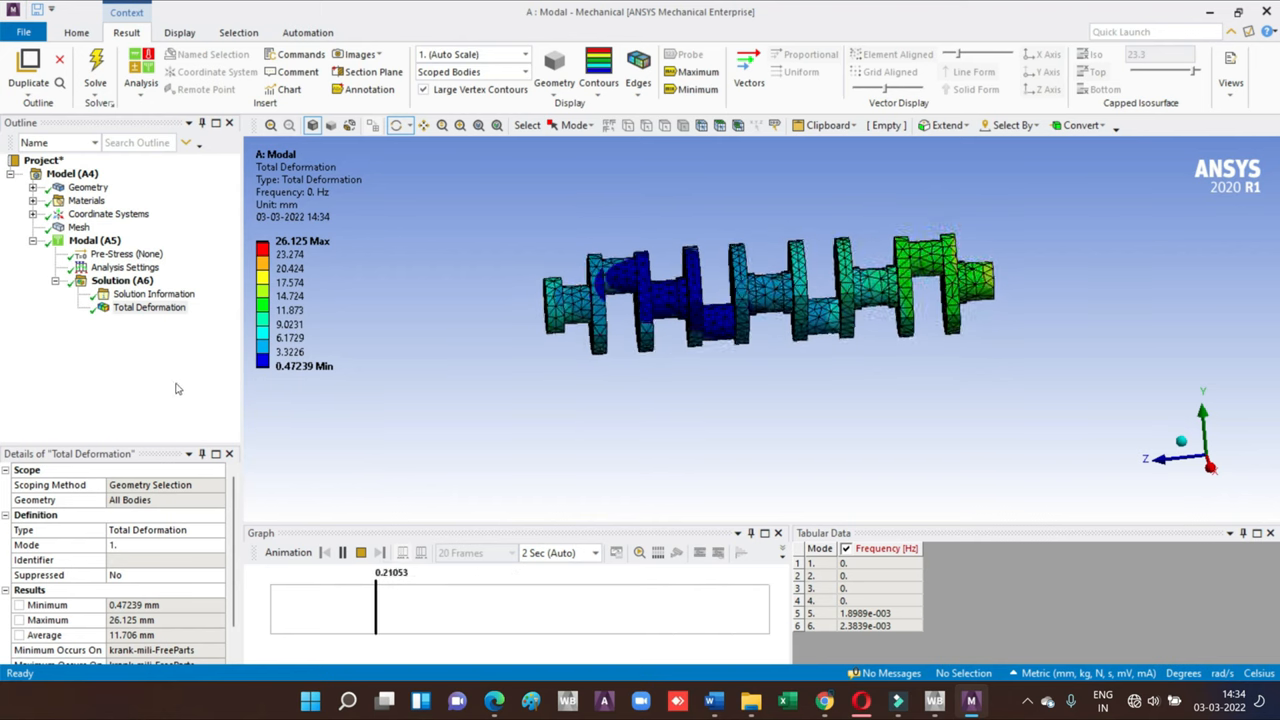
click(343, 552)
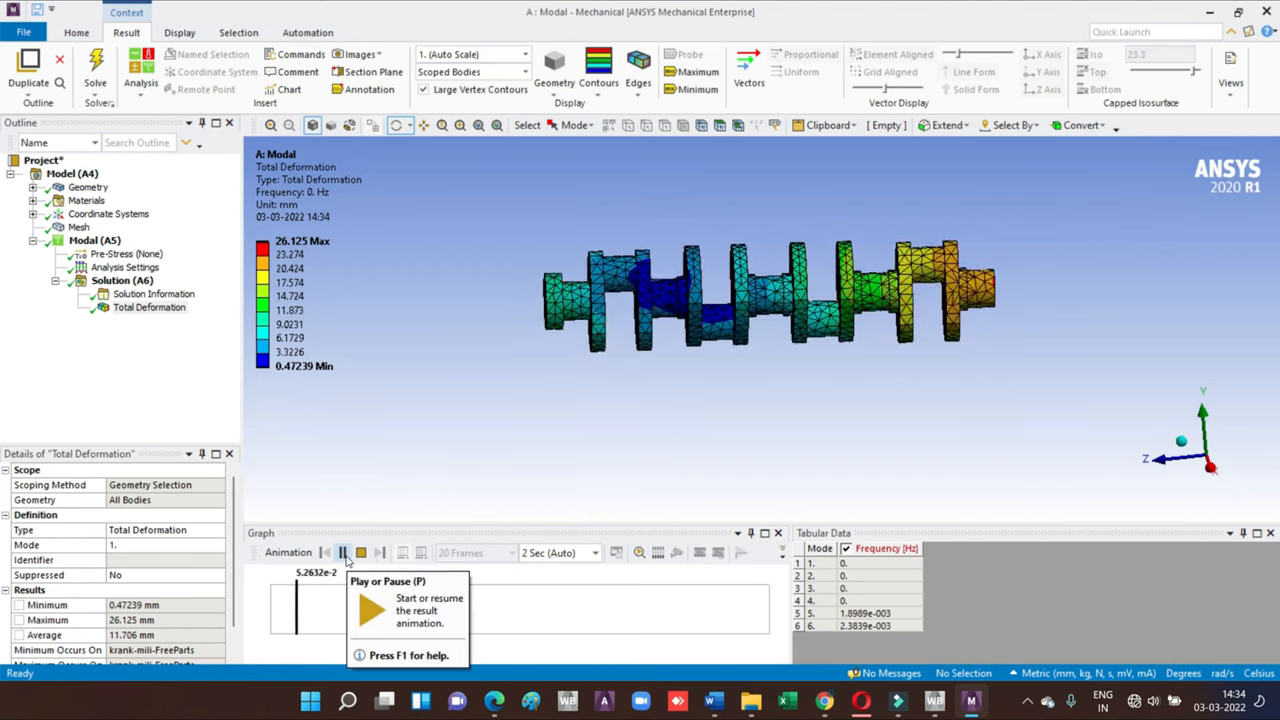
click(342, 552)
text(2)
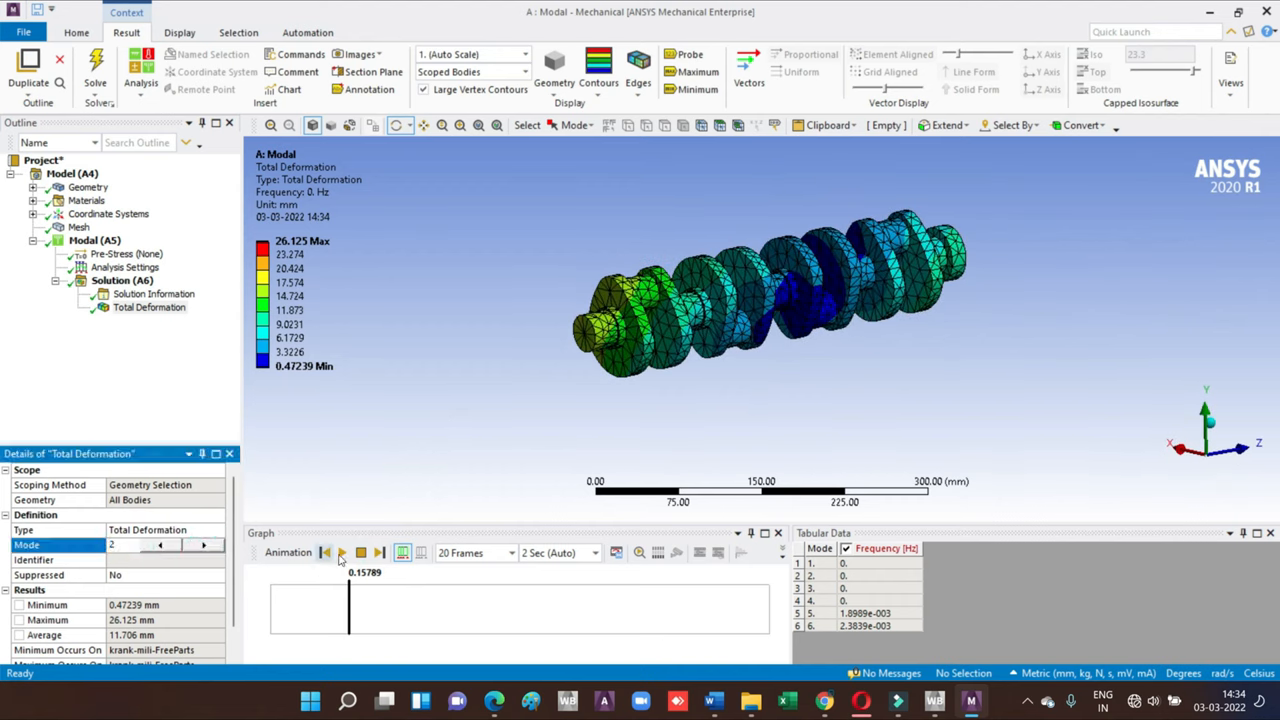
click(342, 552)
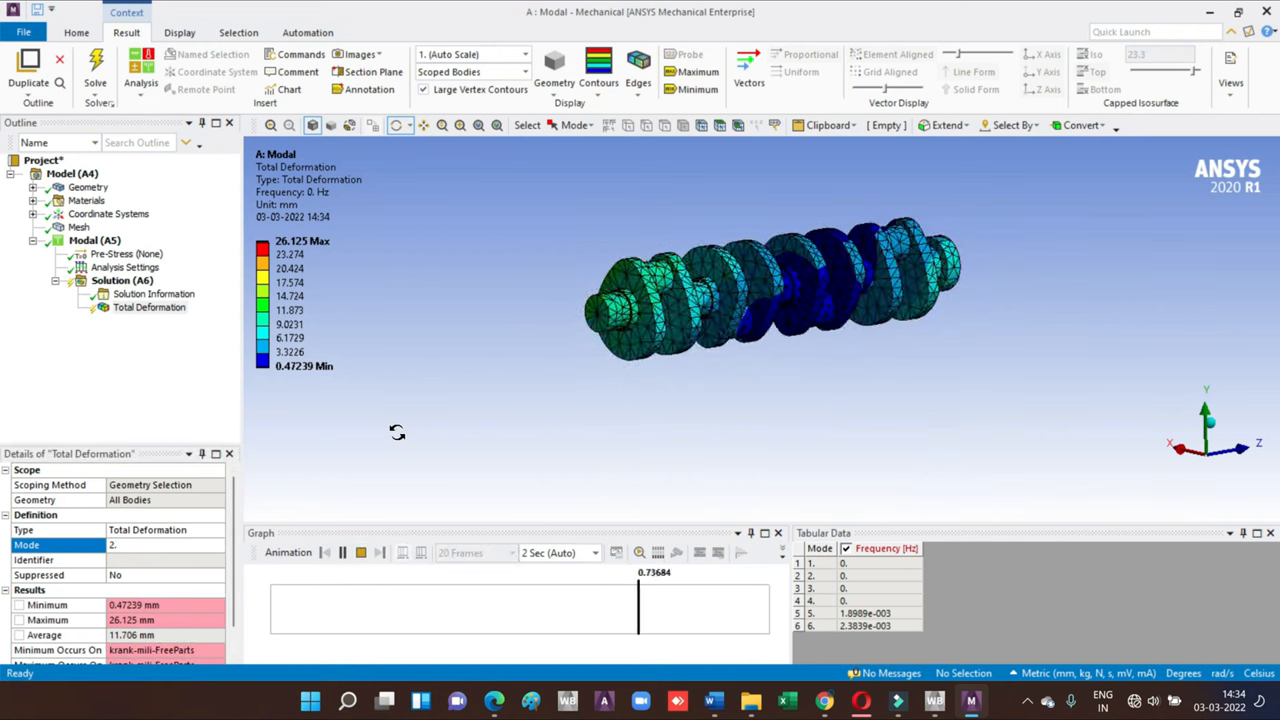
click(360, 552)
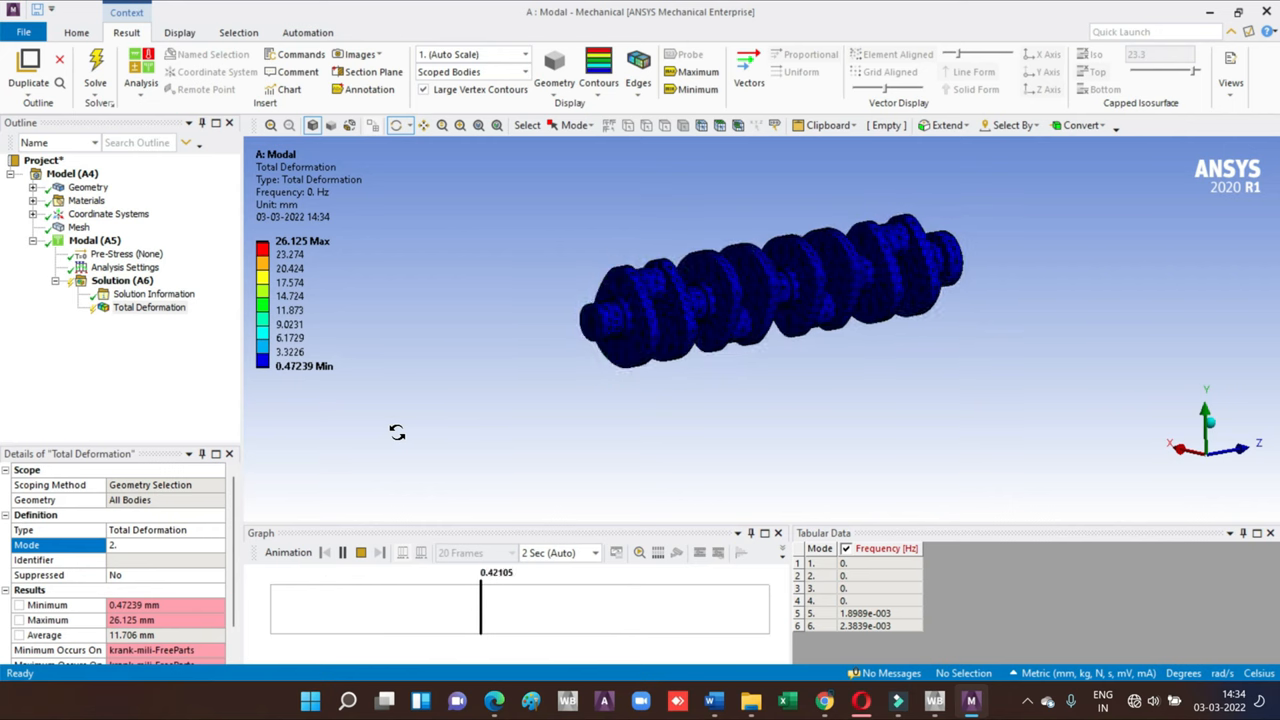
click(204, 545)
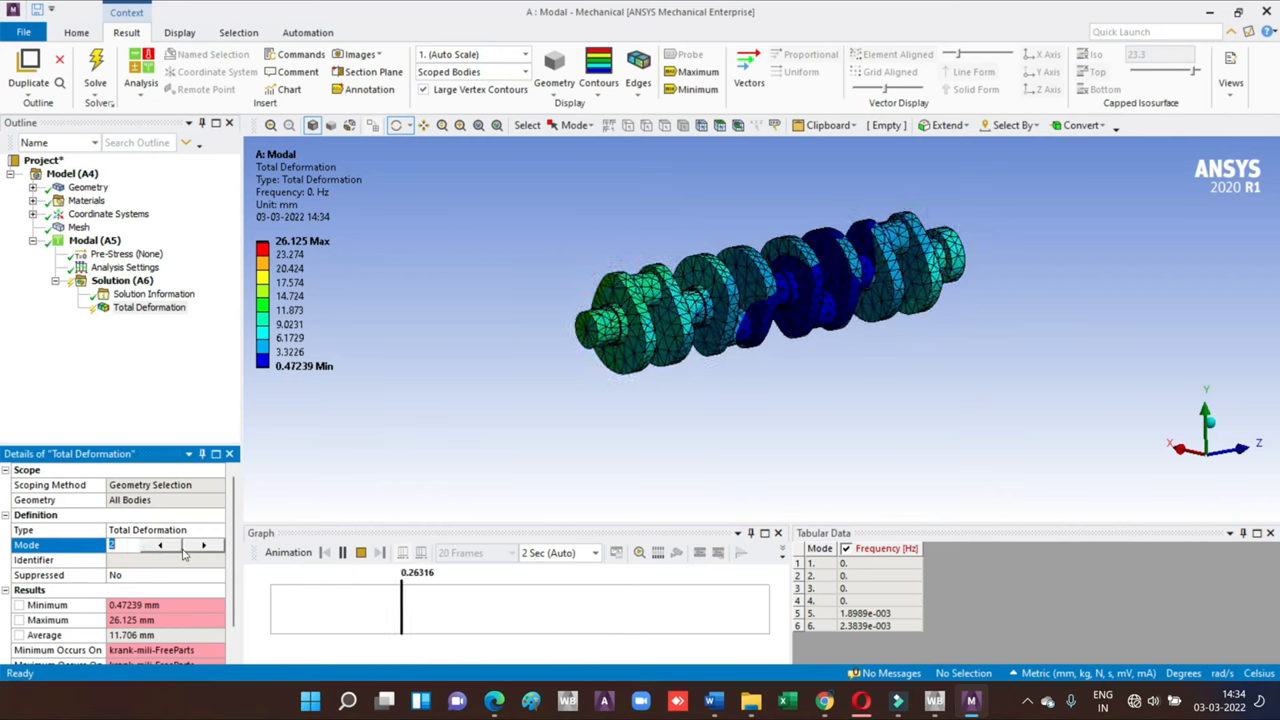
- Animate mode 3, then raise Mode to 6, animate it, and stop
click(341, 552)
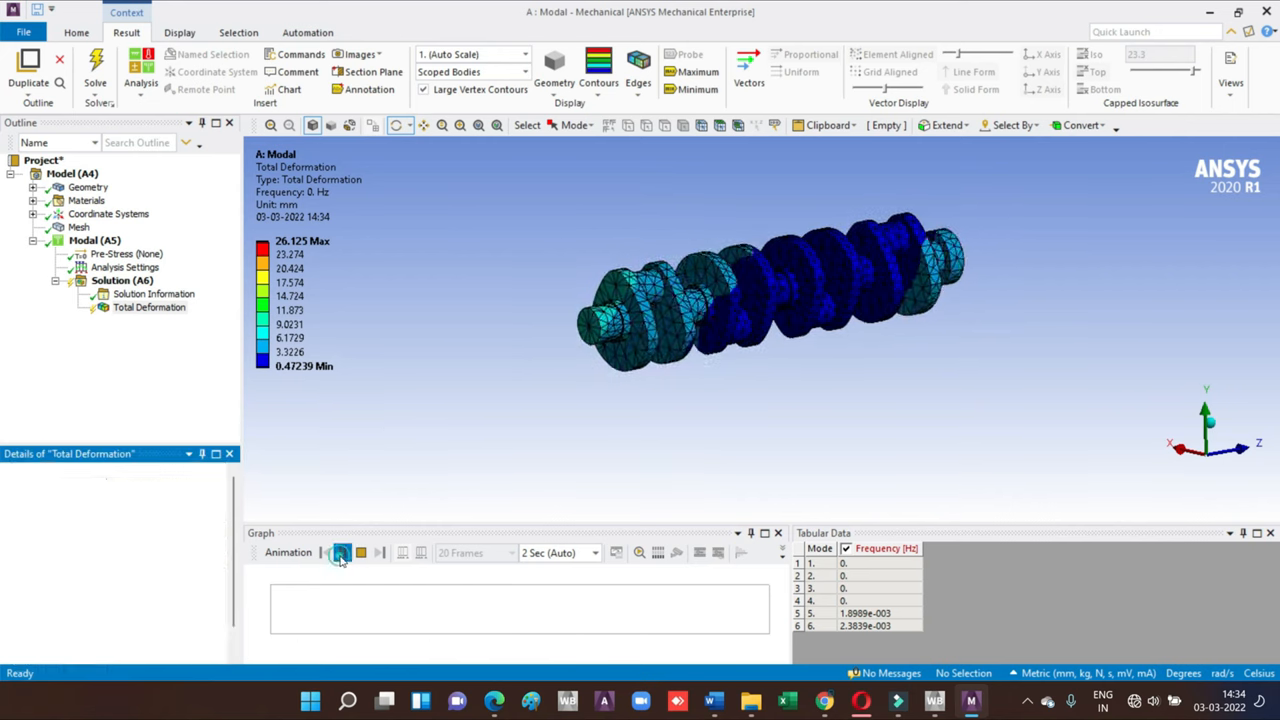
click(341, 552)
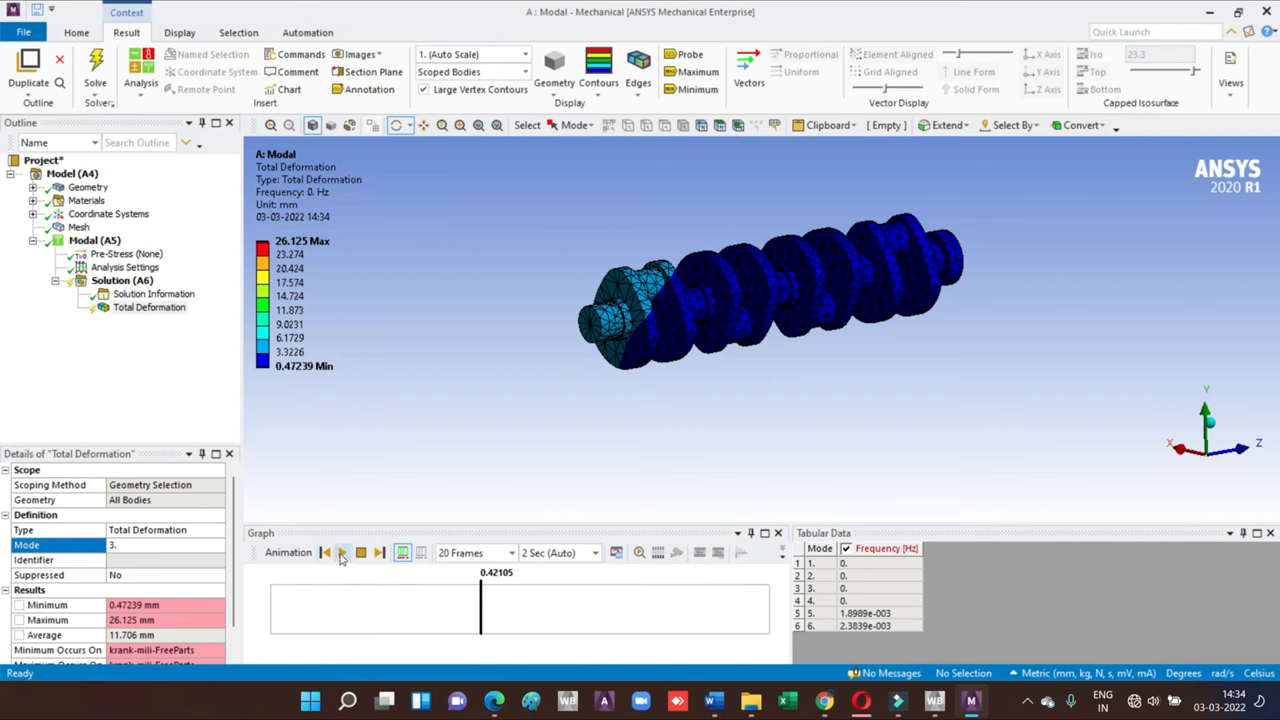
click(341, 552)
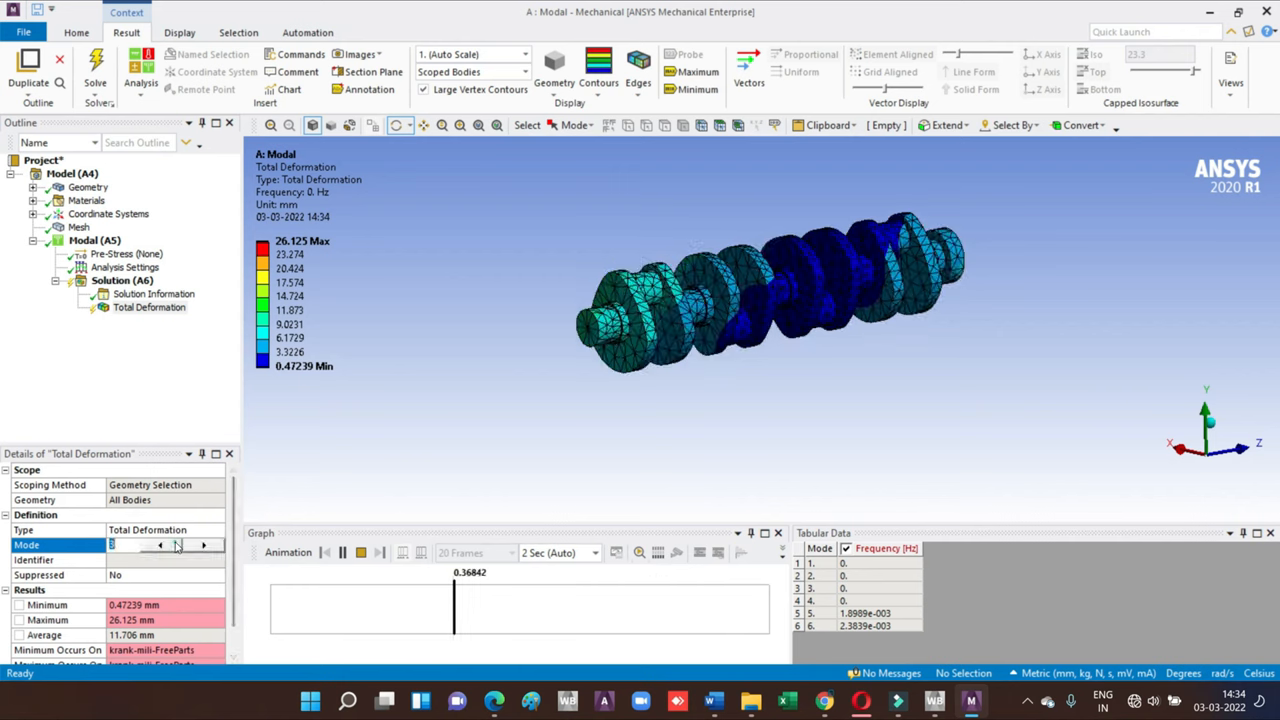
click(203, 545)
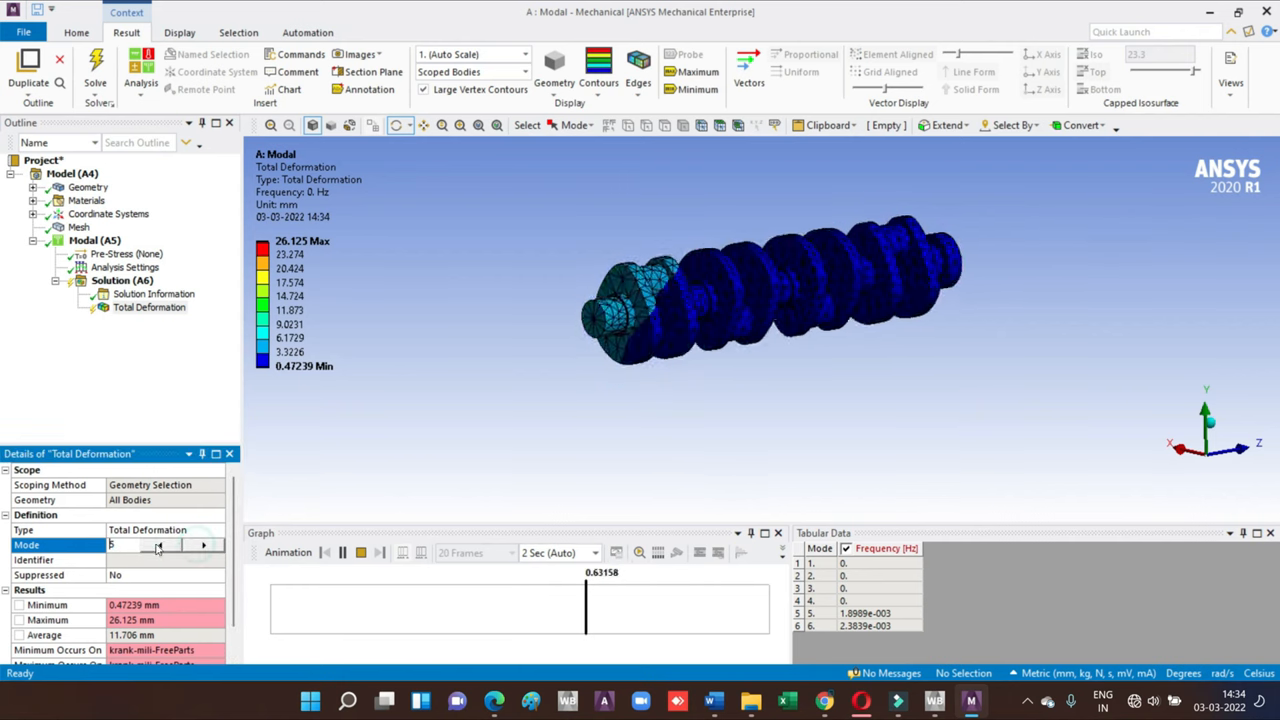
click(205, 545)
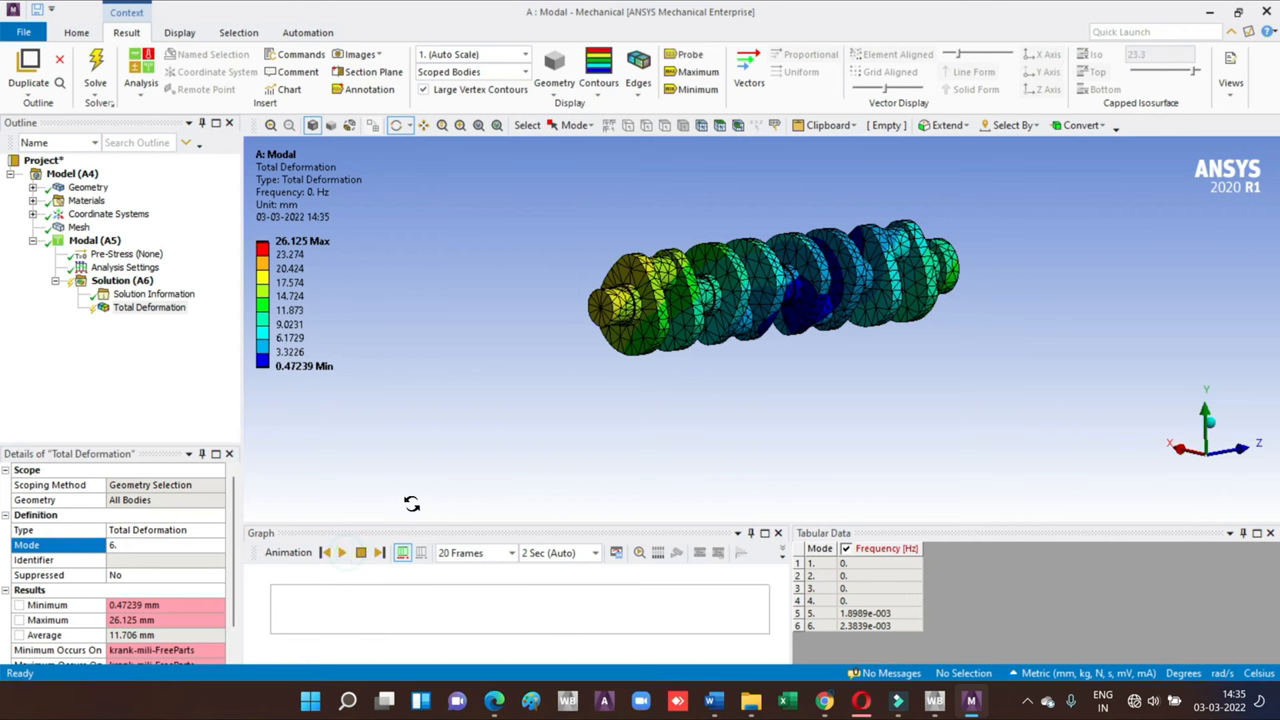
click(341, 552)
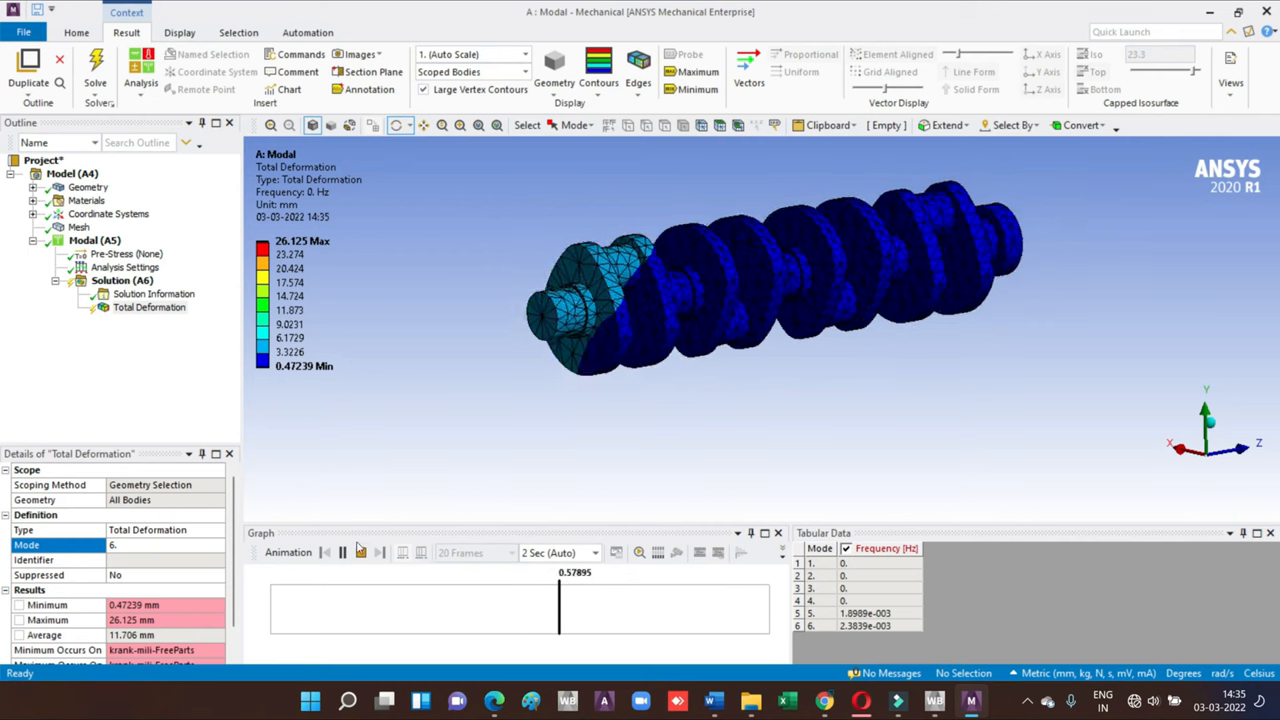
click(512, 553)
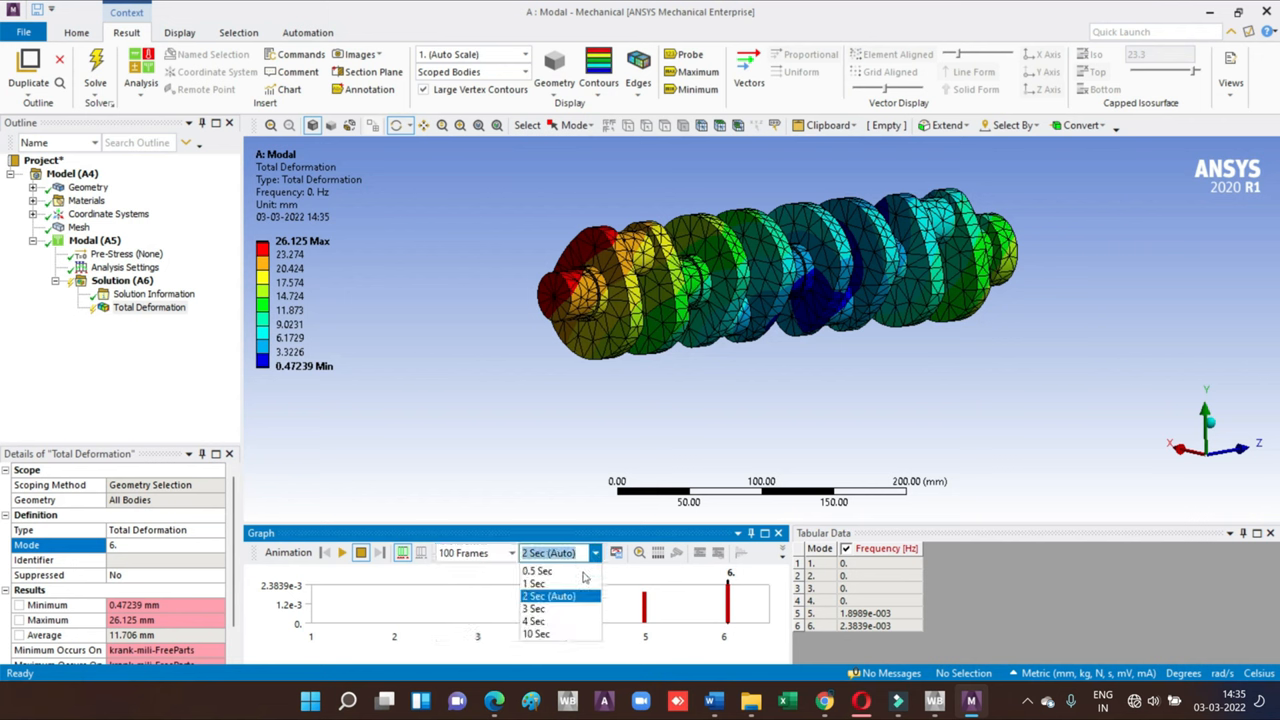
- Replay the mode 6 animation with a 10 Sec duration and save the project
click(536, 634)
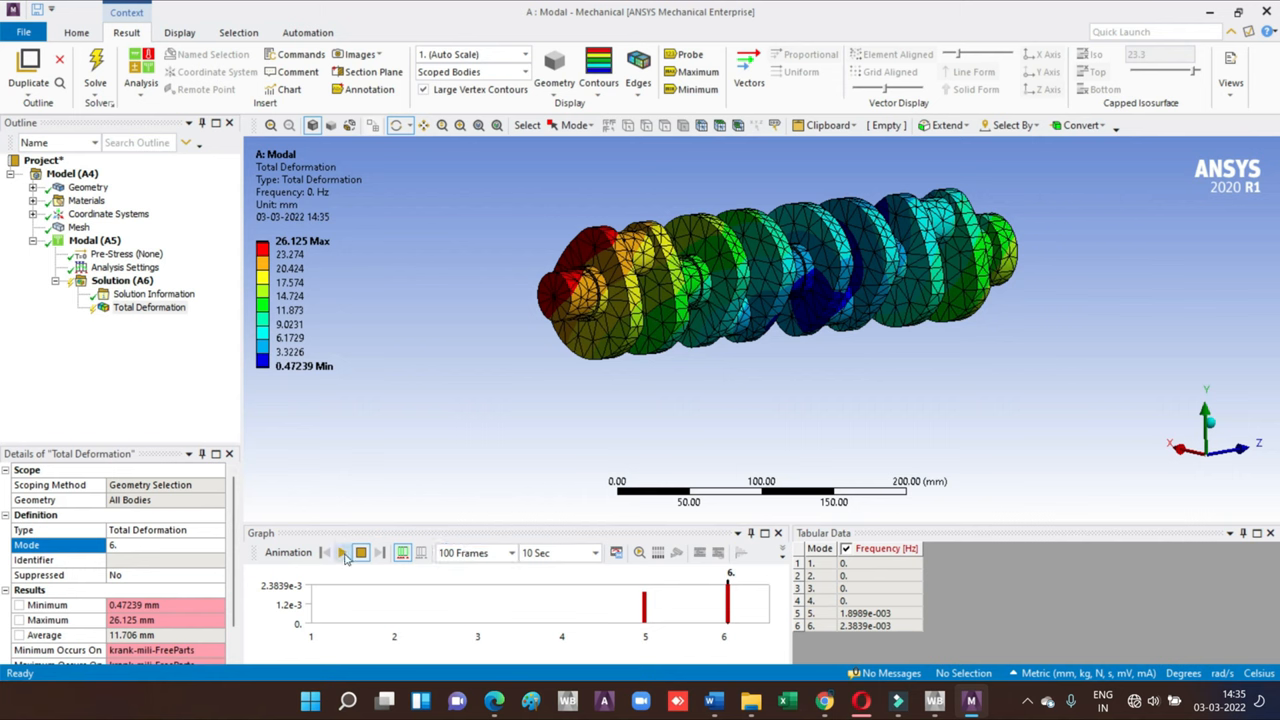
click(342, 552)
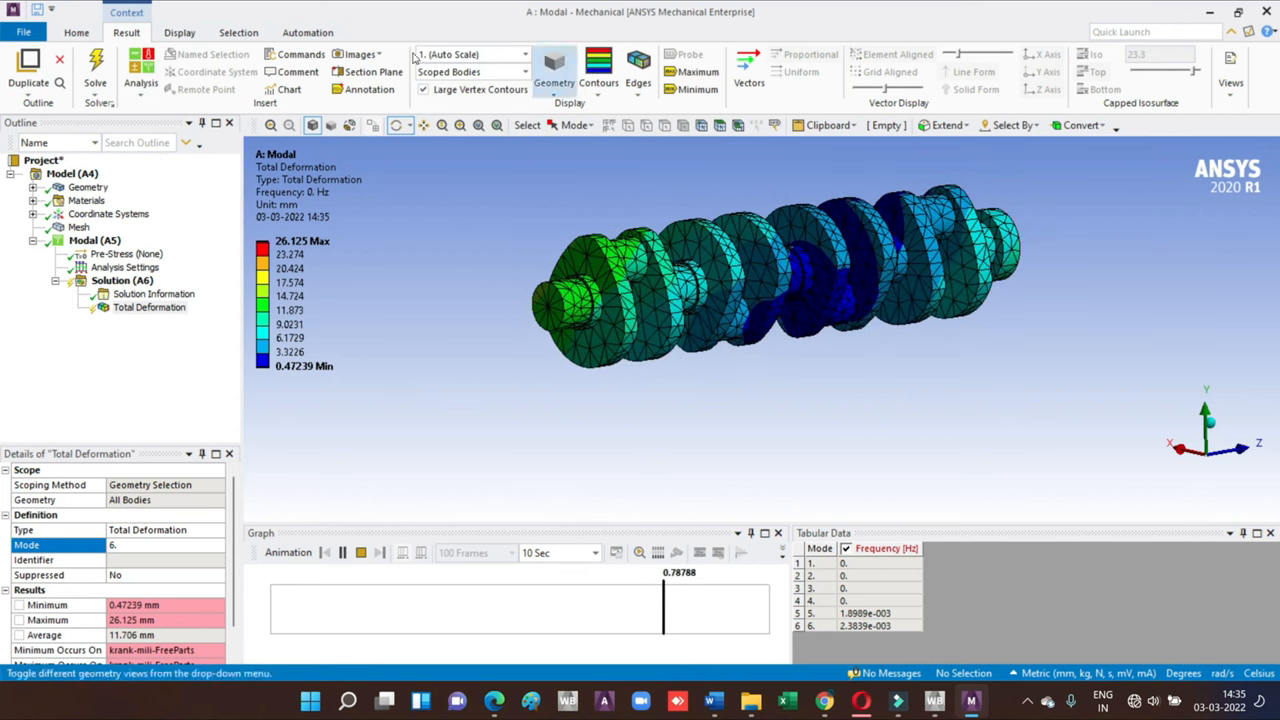
click(76, 32)
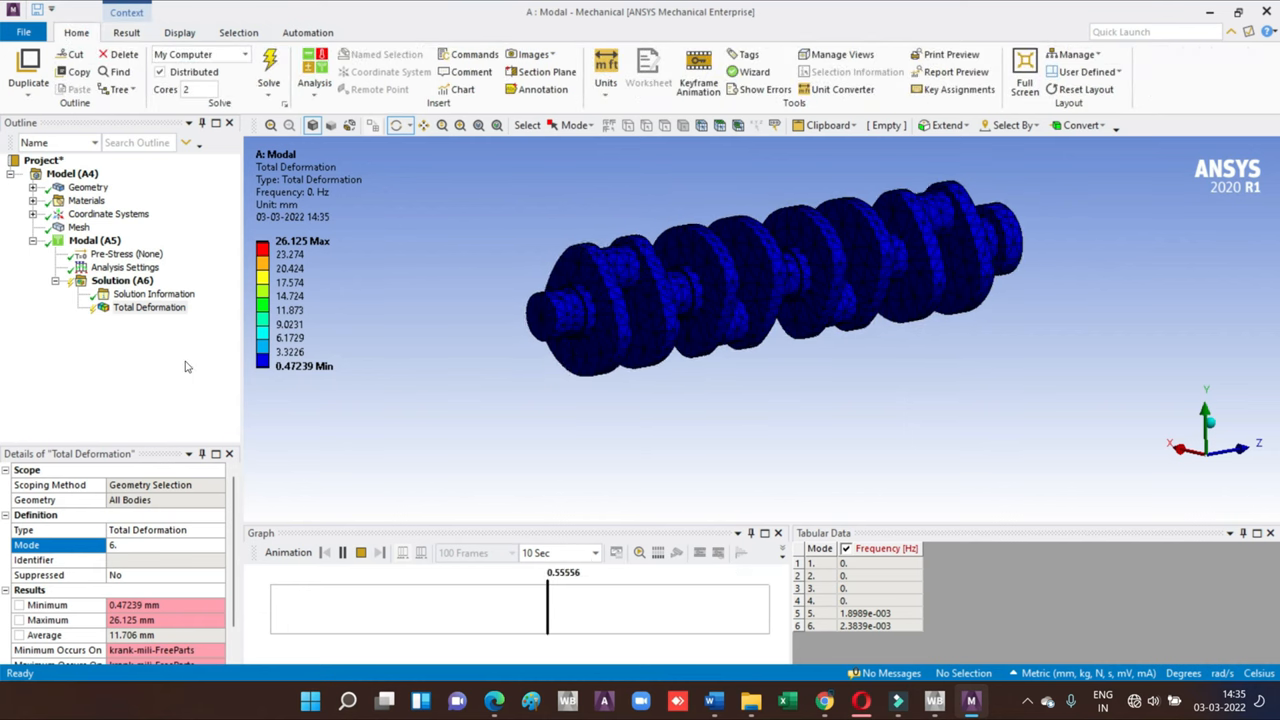
click(149, 307)
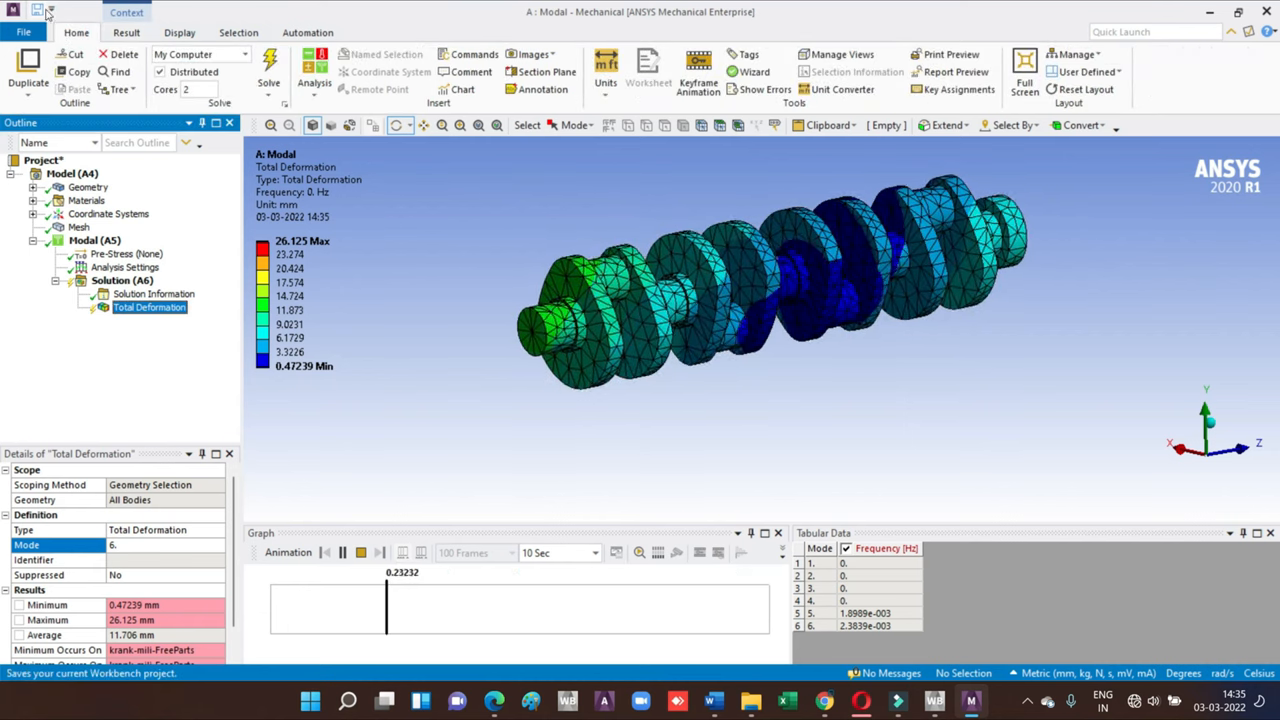